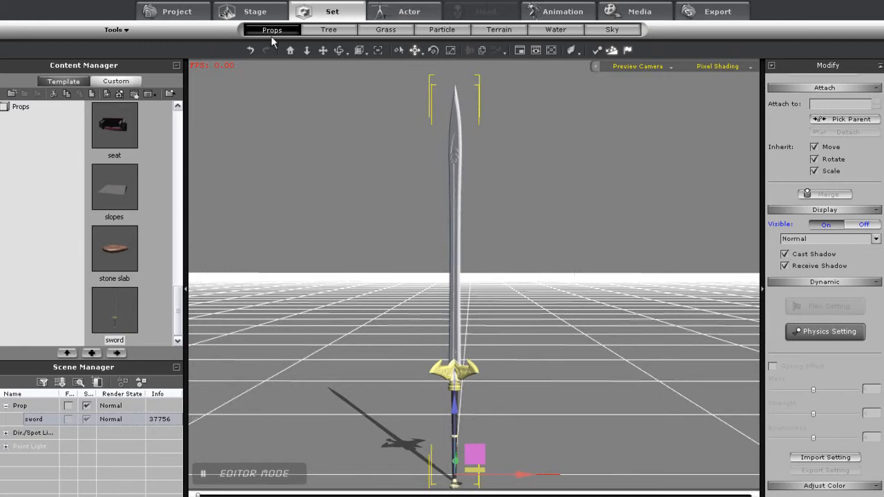
# - Add Cone_001 from the 3D Blocks library and scale it small at the sword's base
pyautogui.click(63, 80)
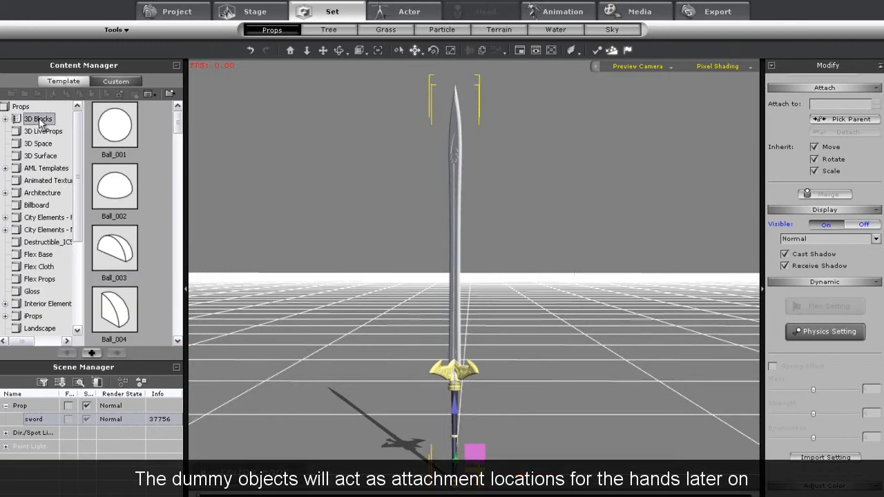
pyautogui.scroll(-3)
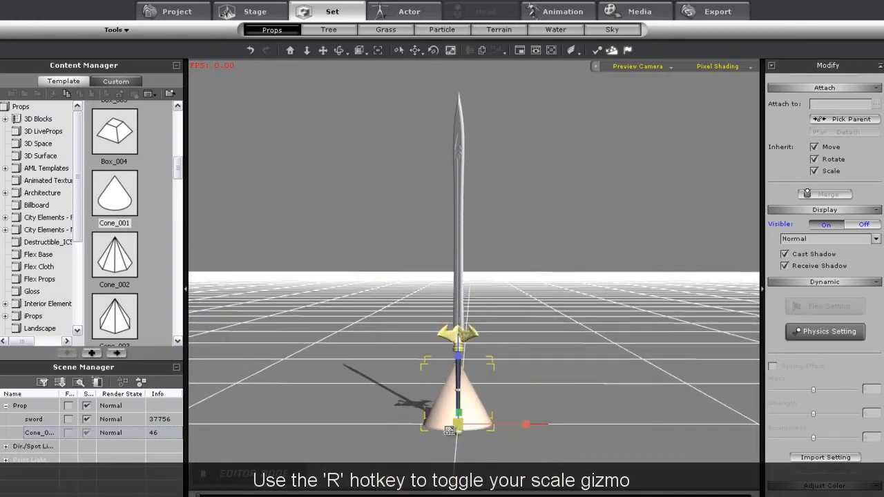
pyautogui.press('r')
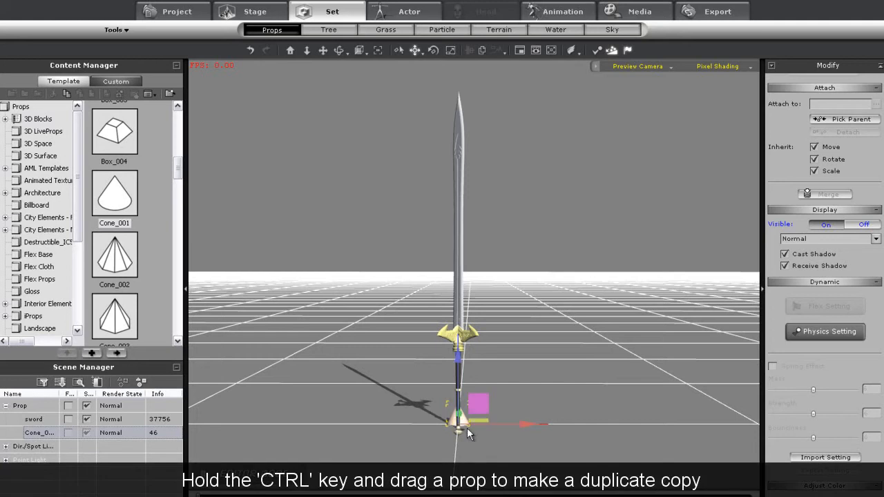
pyautogui.moveTo(514, 432)
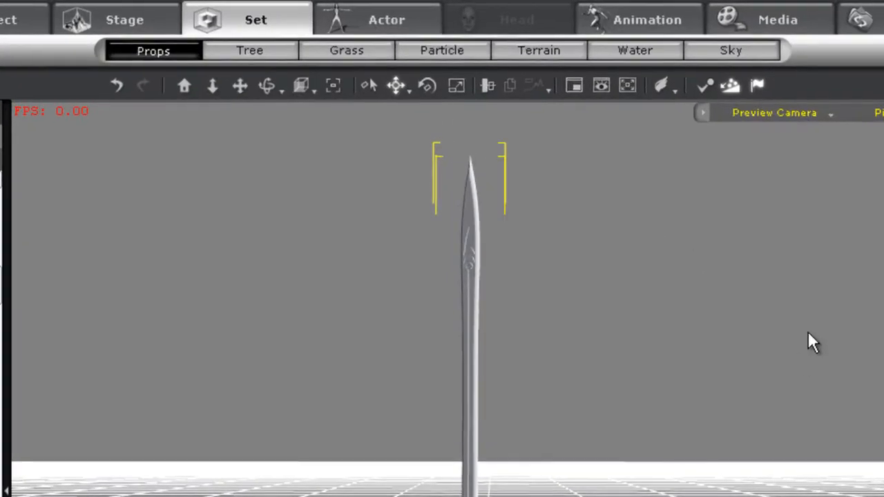
pyautogui.moveTo(487, 85)
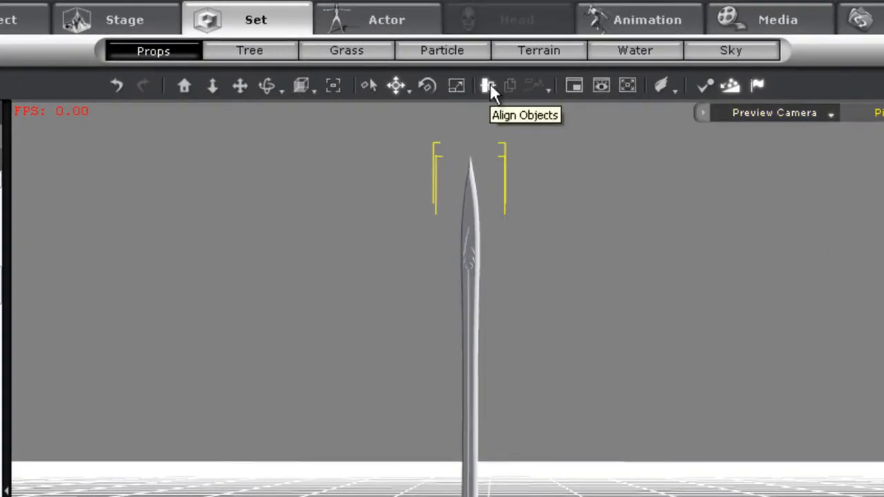
# - Align both cones to the sword on X/Y/Z, then slide one cone along the hilt
pyautogui.click(485, 85)
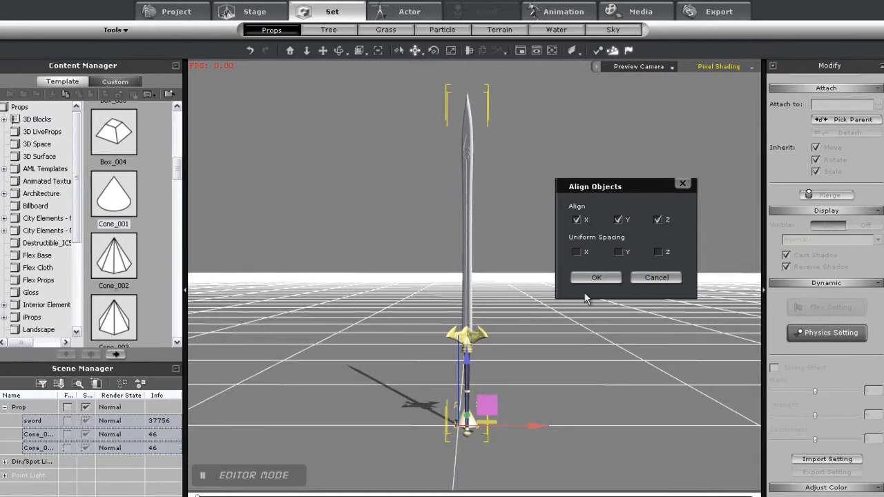
pyautogui.click(596, 277)
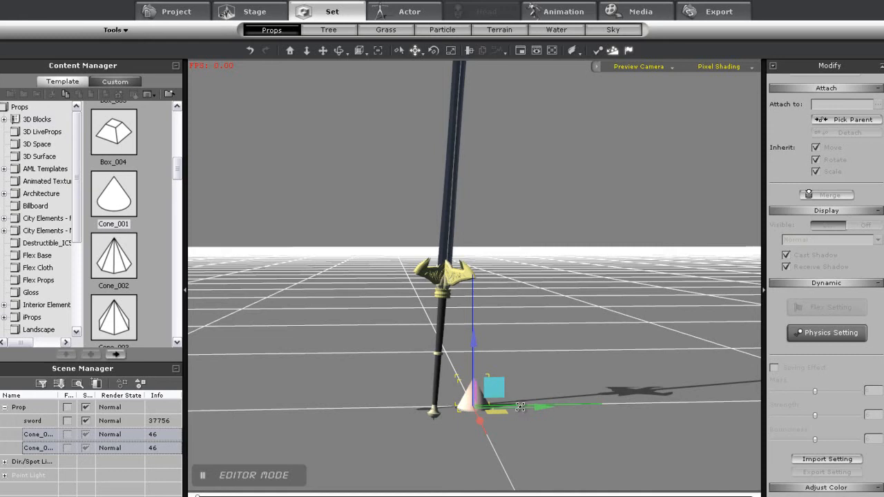
pyautogui.moveTo(522, 406); pyautogui.dragTo(484, 406)
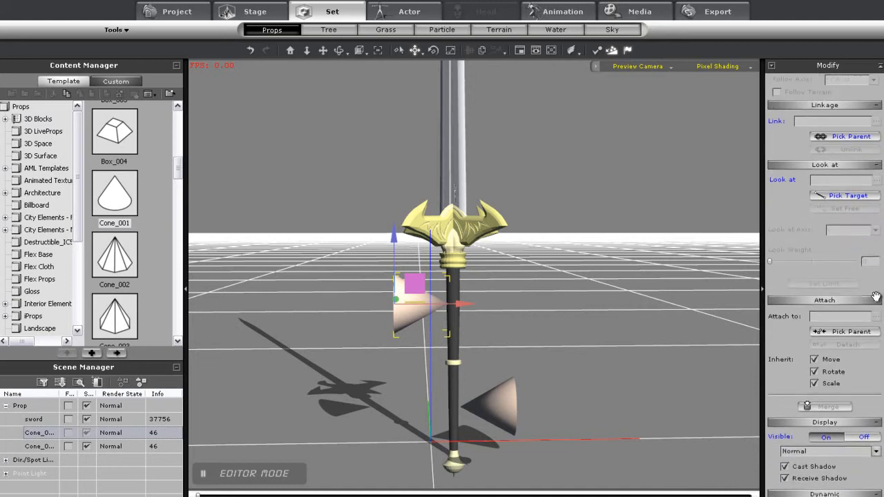
pyautogui.moveTo(446, 350)
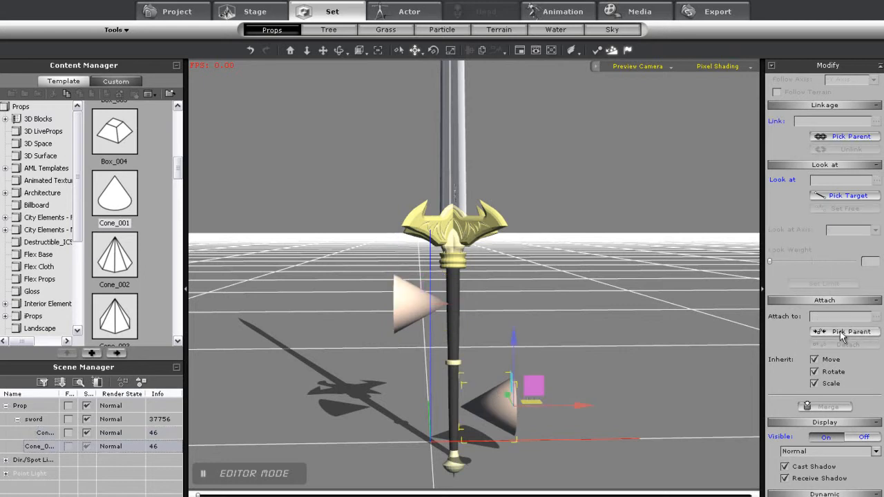
# - Attach the cone to the sword with Pick Parent
pyautogui.click(842, 332)
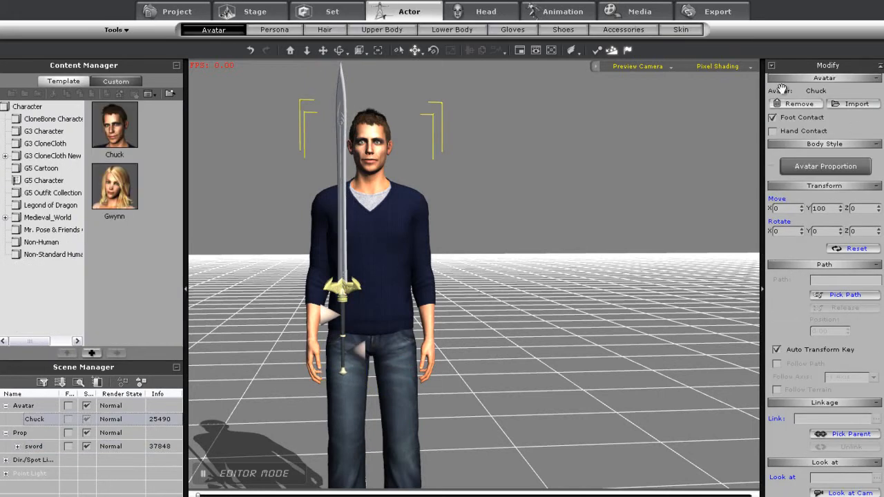
# - In Edit Motion Layer > Reach Target, assign each of Chuck's hands a cone target
pyautogui.click(563, 11)
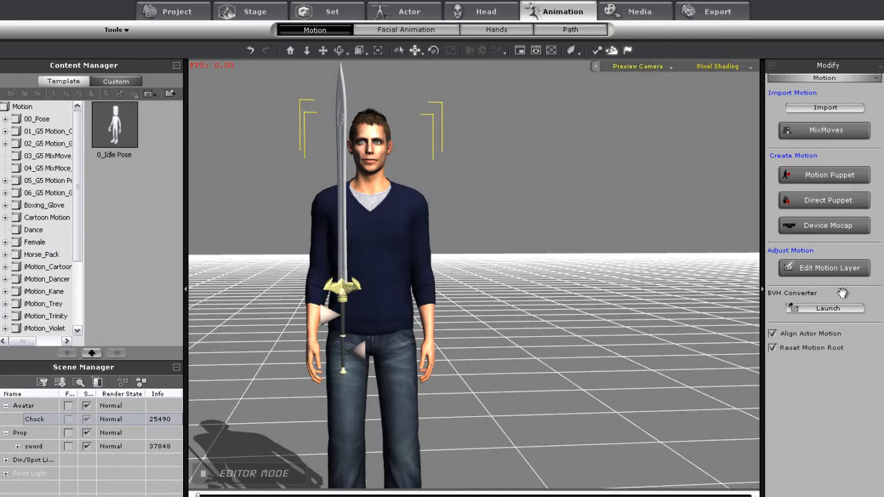
pyautogui.click(829, 268)
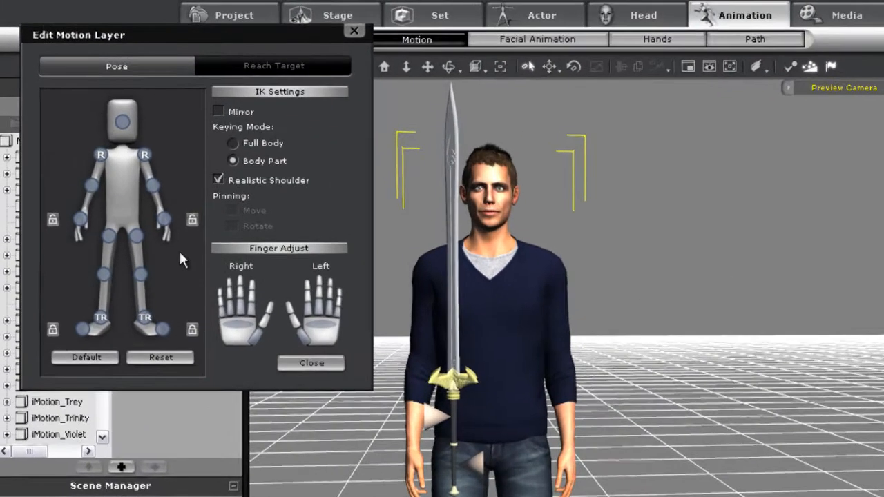
pyautogui.click(273, 64)
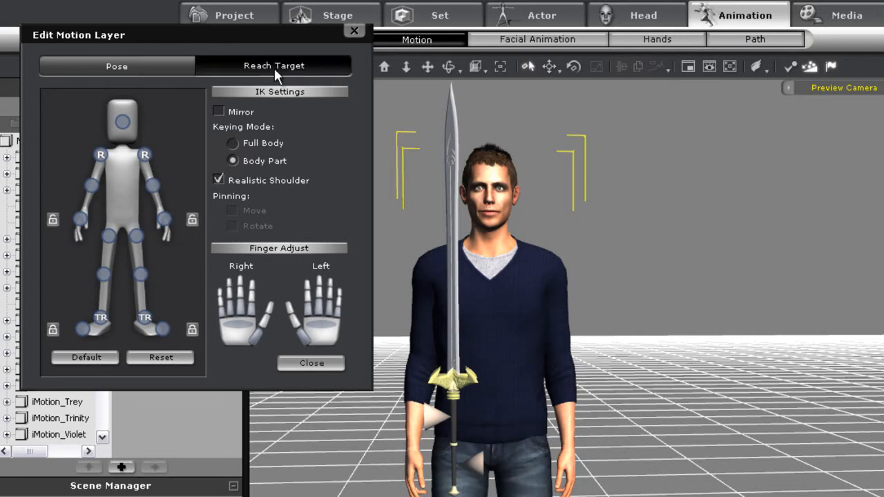
pyautogui.click(274, 66)
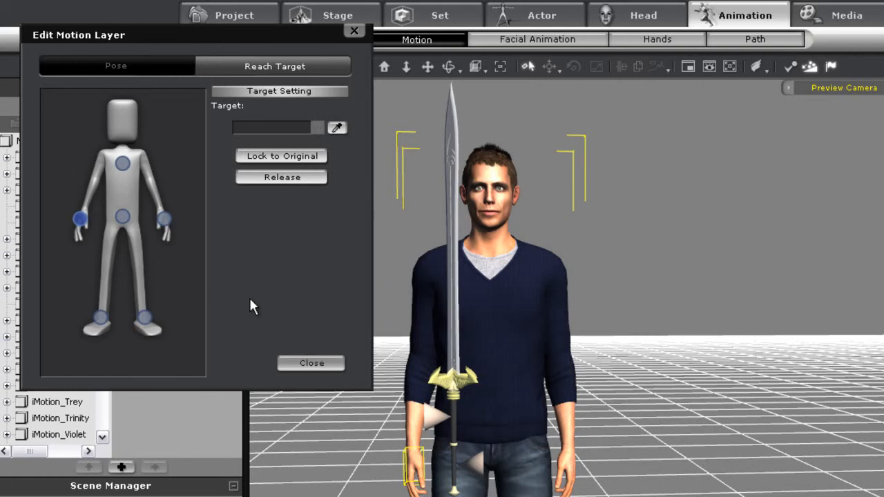
pyautogui.moveTo(339, 145)
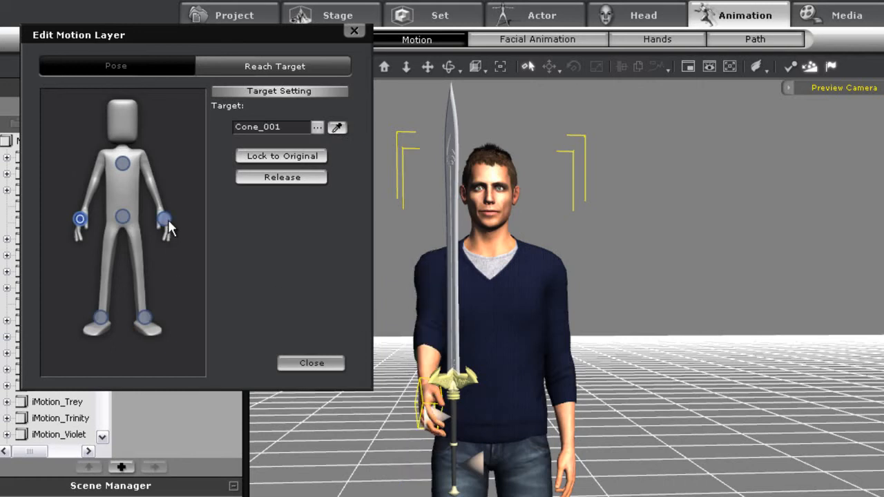
pyautogui.click(281, 177)
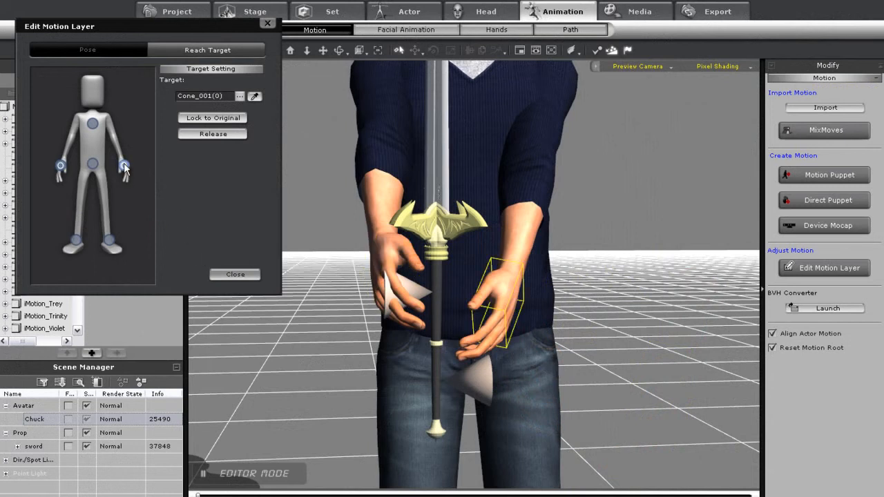
# - Target each hand to its cone sub-node with Reach Object and Rotation enabled
pyautogui.click(240, 96)
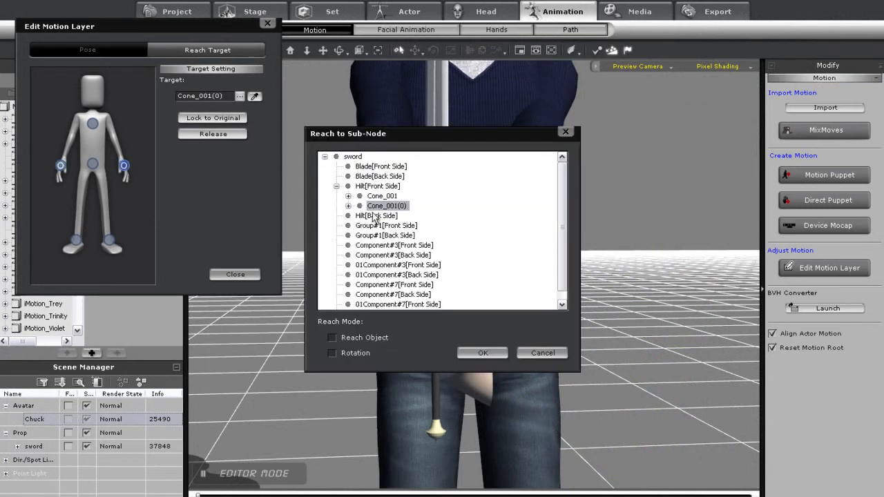
pyautogui.click(348, 206)
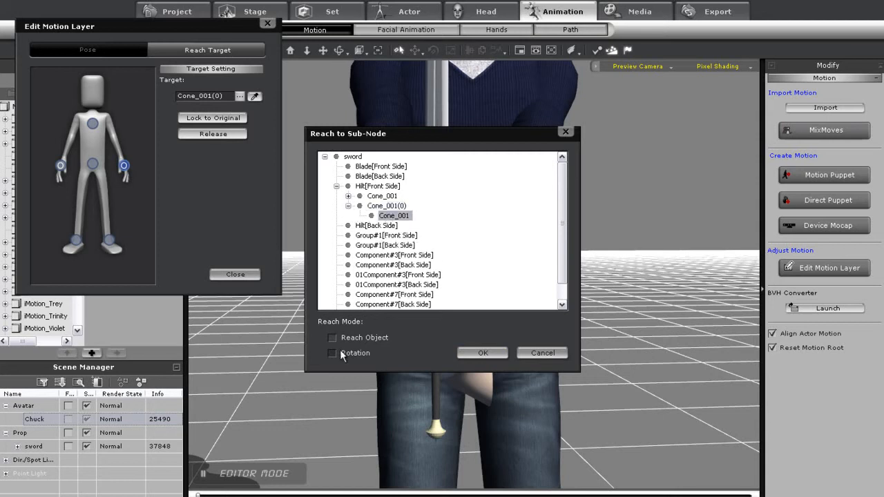
pyautogui.click(332, 338)
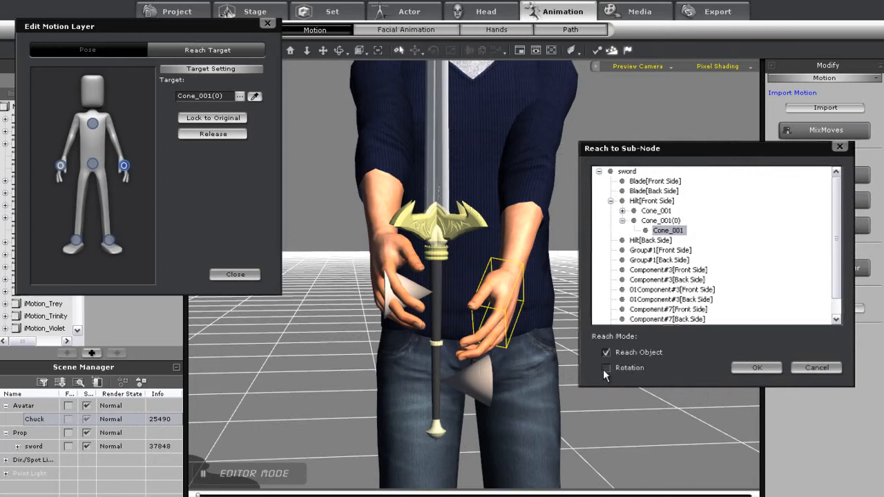
pyautogui.click(756, 368)
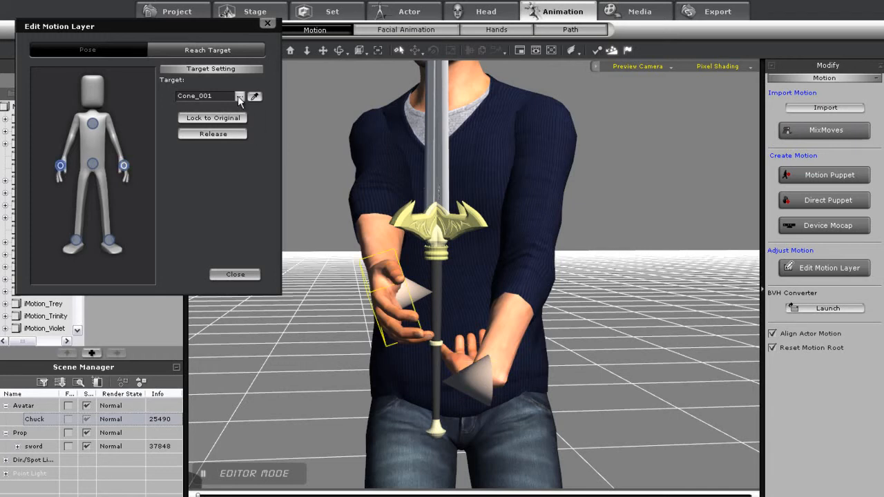
pyautogui.click(239, 96)
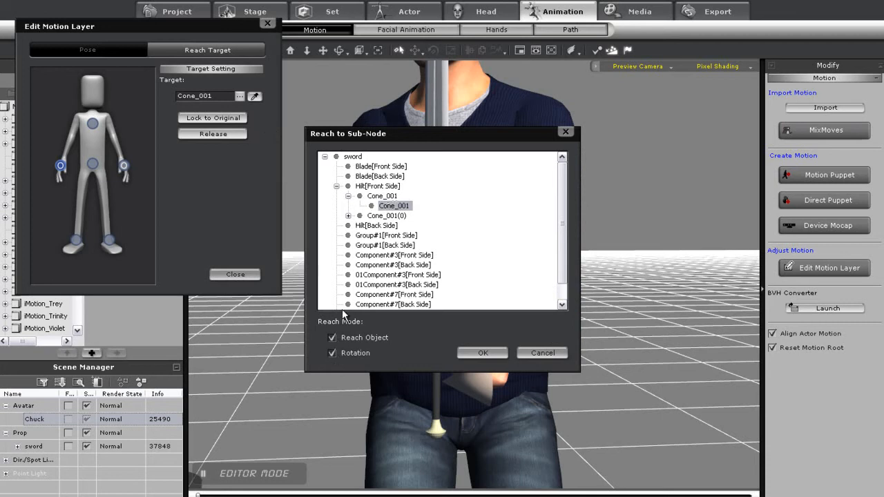
pyautogui.click(482, 353)
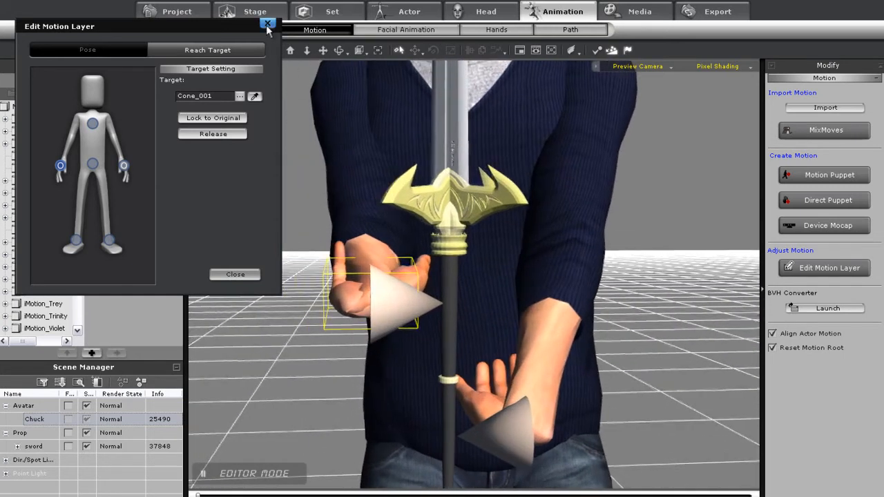
# - Enter Pivot Edit on the sword's cones and rotate the lower cone's pivot
pyautogui.click(267, 24)
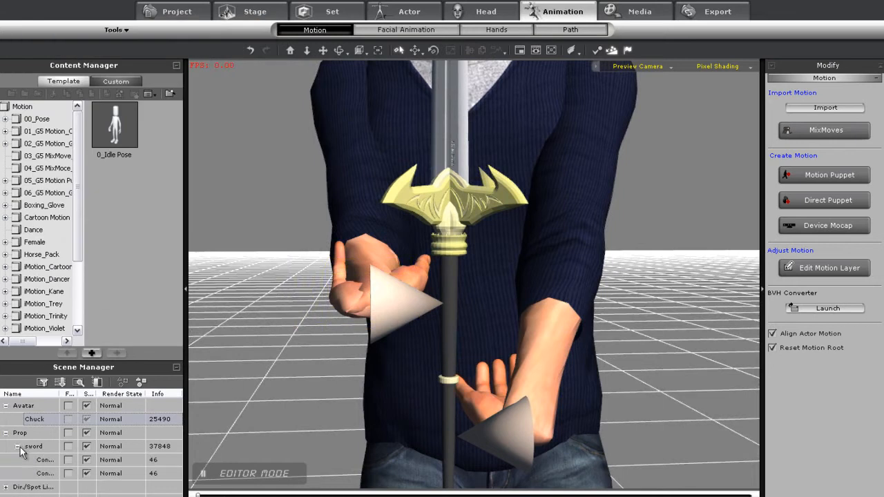
pyautogui.click(332, 11)
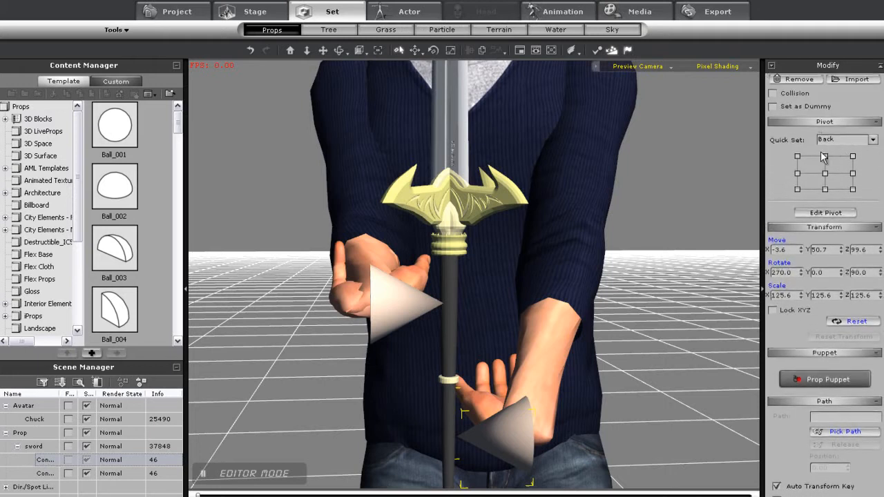
pyautogui.click(825, 213)
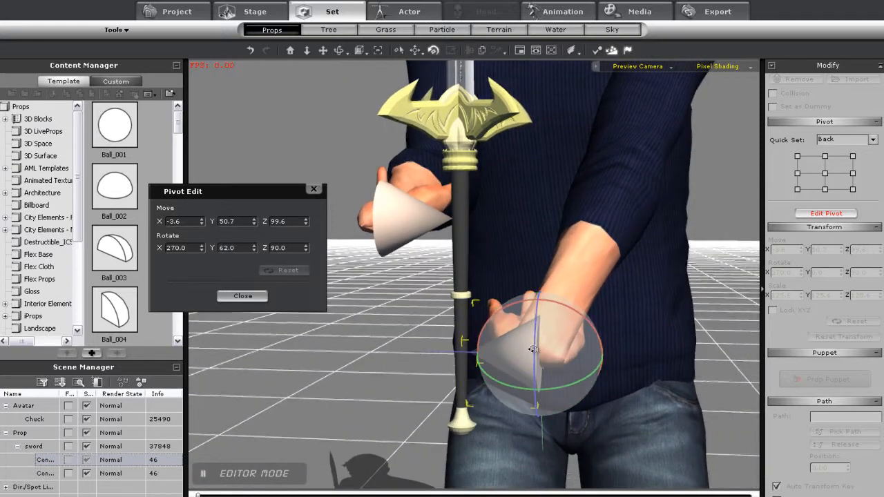
pyautogui.moveTo(534, 348); pyautogui.dragTo(509, 365)
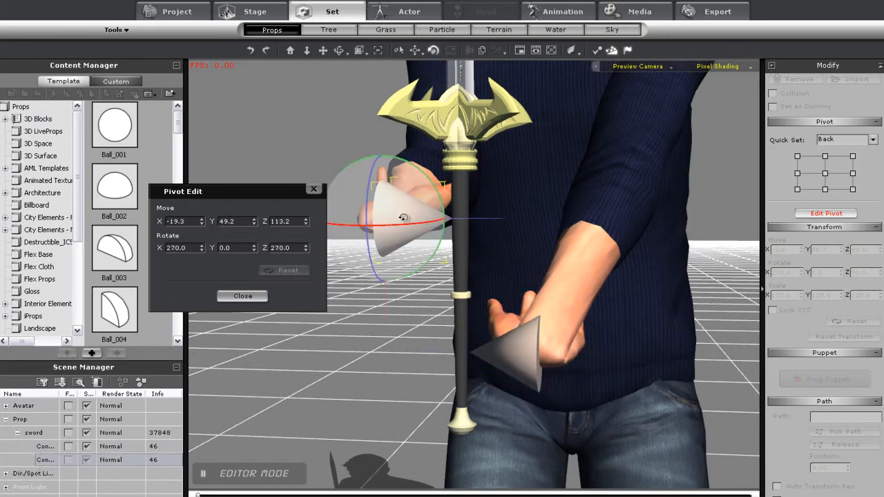
# - Rotate and move the upper cone's pivot so its tip points into the palm
pyautogui.moveTo(400, 218); pyautogui.dragTo(480, 222)
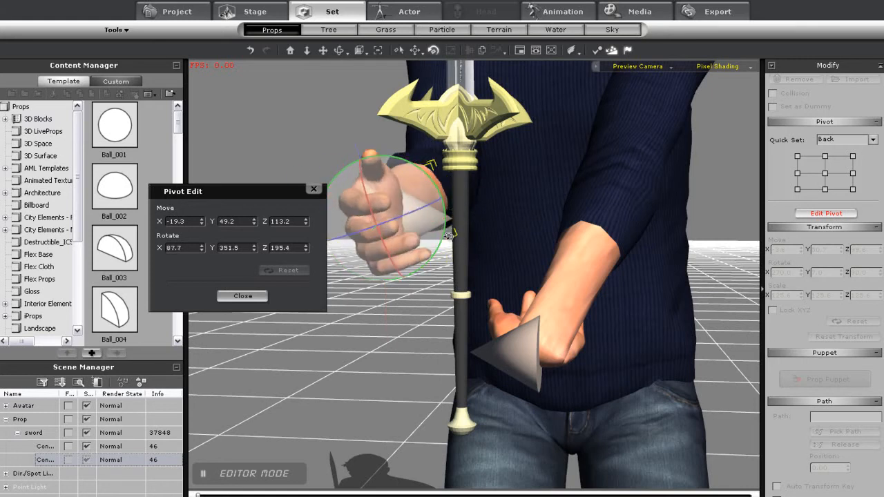
pyautogui.moveTo(448, 235); pyautogui.dragTo(425, 221)
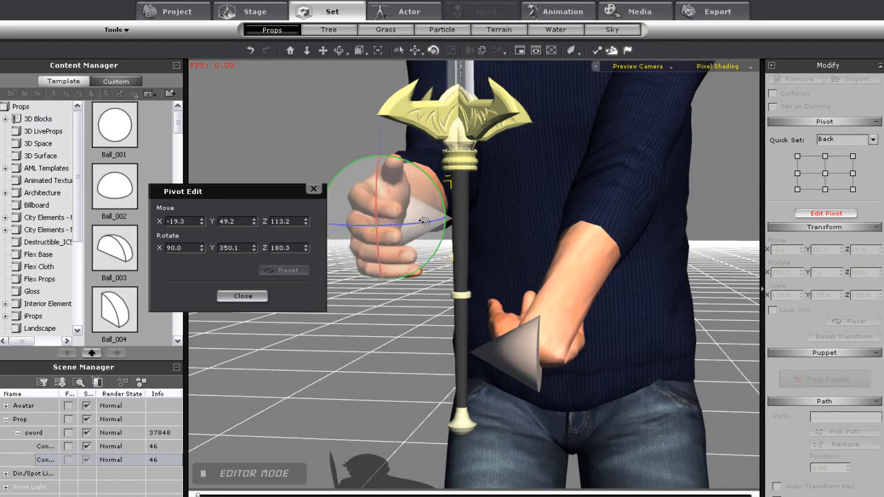
pyautogui.moveTo(422, 221); pyautogui.dragTo(467, 221)
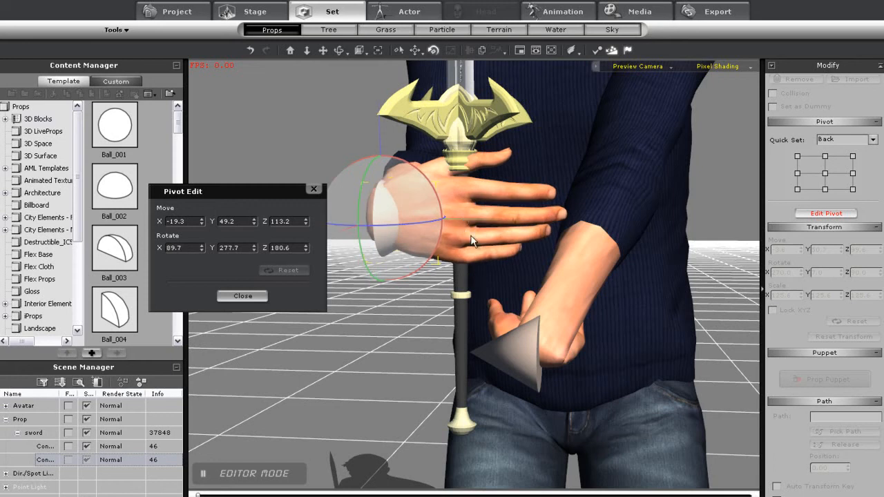
pyautogui.moveTo(473, 241); pyautogui.dragTo(402, 222)
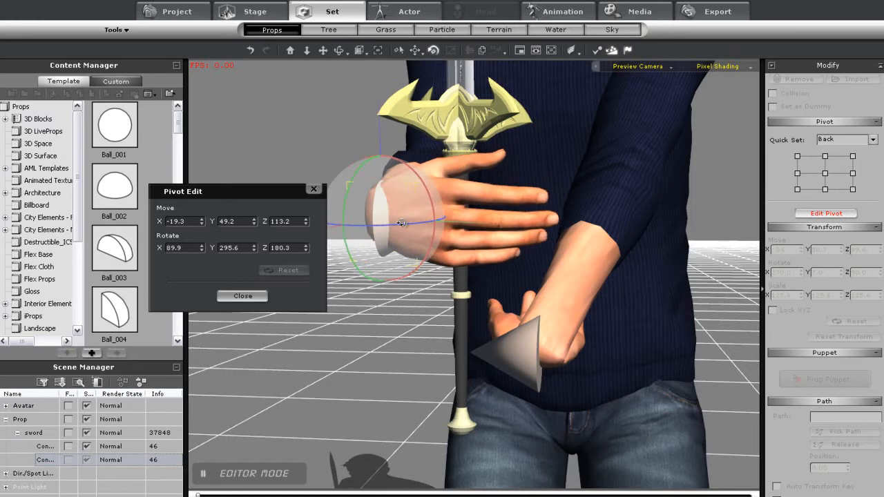
pyautogui.moveTo(400, 221); pyautogui.dragTo(431, 235)
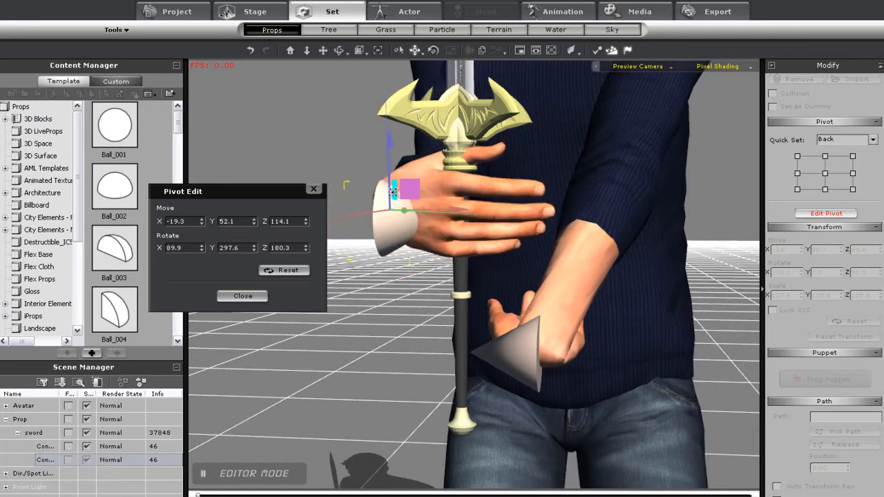
pyautogui.moveTo(404, 200); pyautogui.dragTo(411, 208)
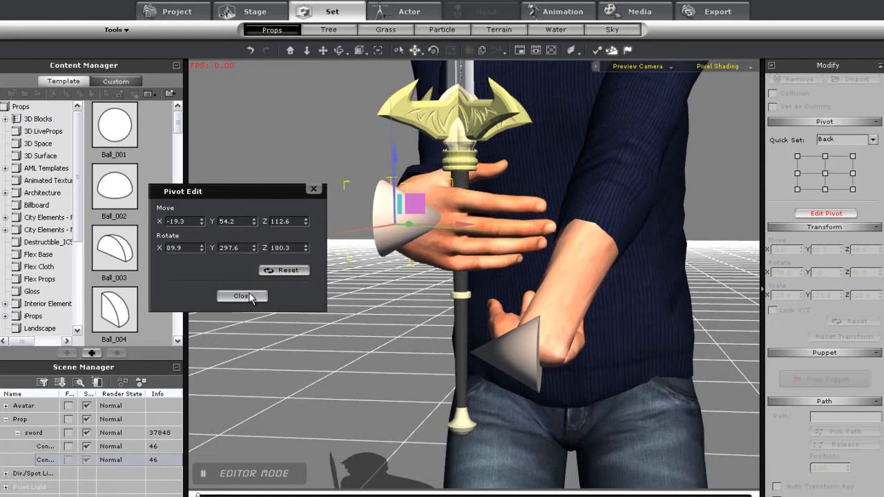
# - Set the Cone_001(0) sub-node as the lower hand's reach target with rotation
pyautogui.click(242, 296)
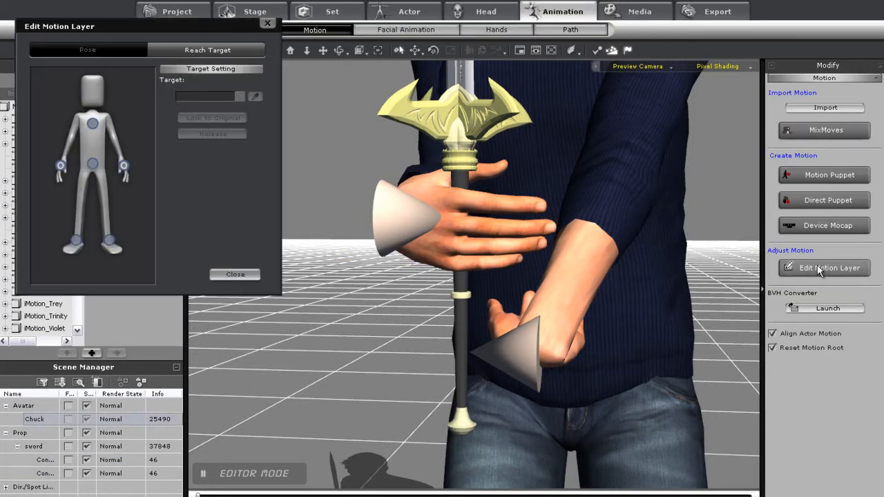
pyautogui.click(255, 96)
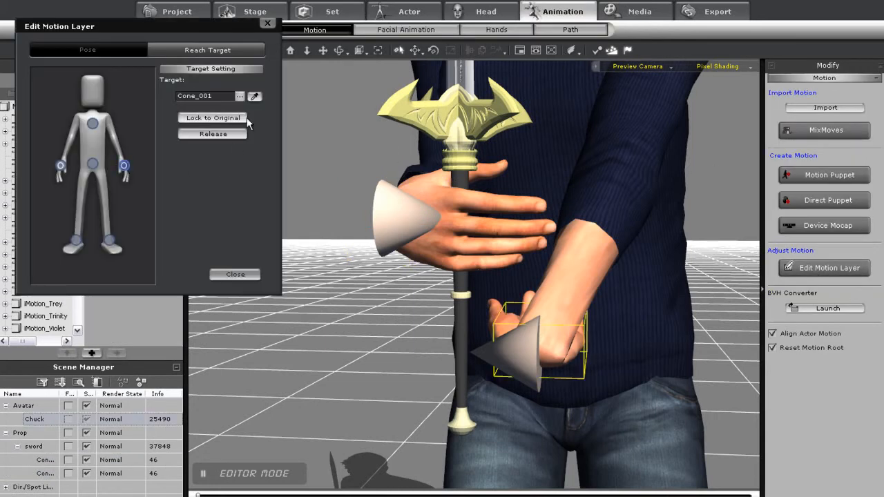
pyautogui.click(238, 96)
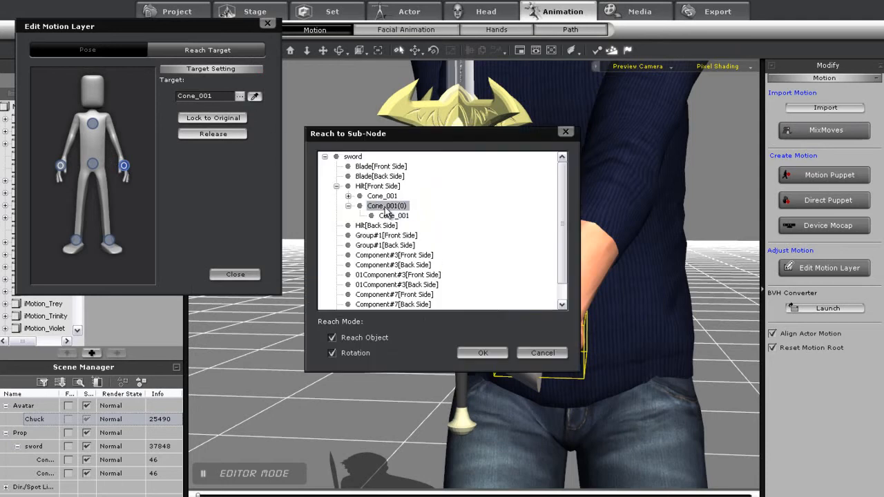
pyautogui.click(483, 353)
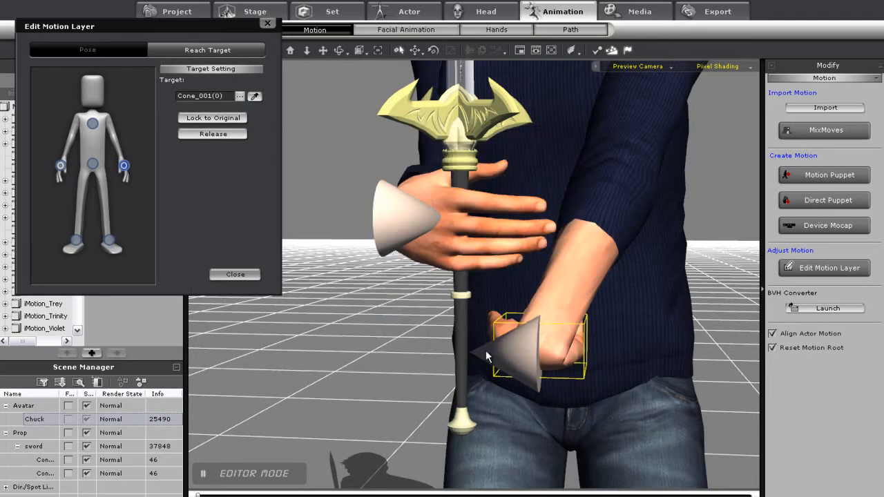
pyautogui.click(235, 274)
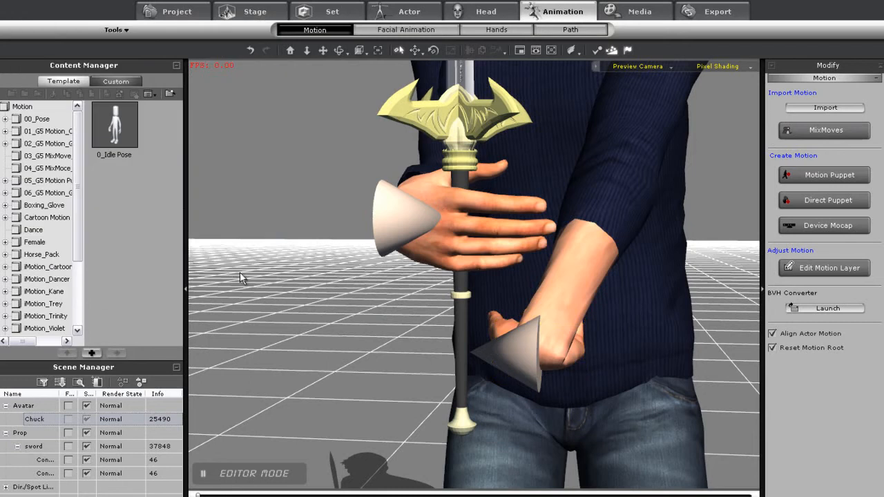
pyautogui.click(525, 352)
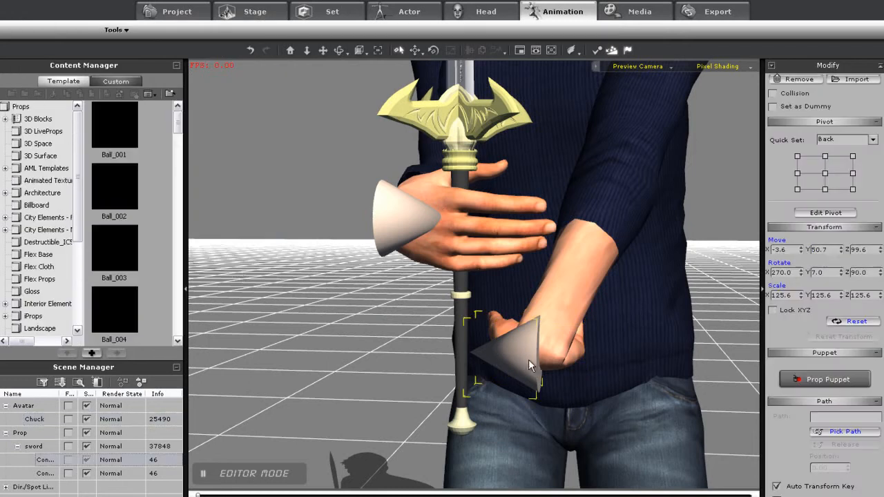
# - Rotate the lower cone's pivot toward the hand so the other hand grips the hilt
pyautogui.click(332, 11)
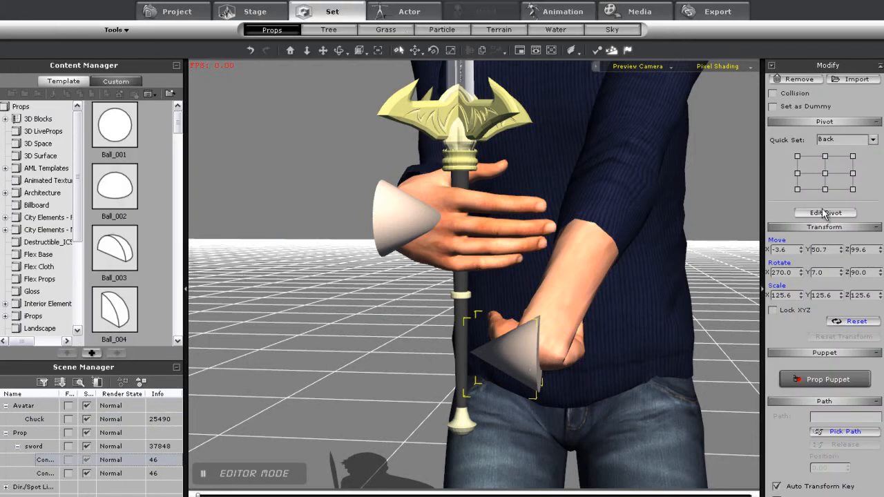
pyautogui.click(825, 213)
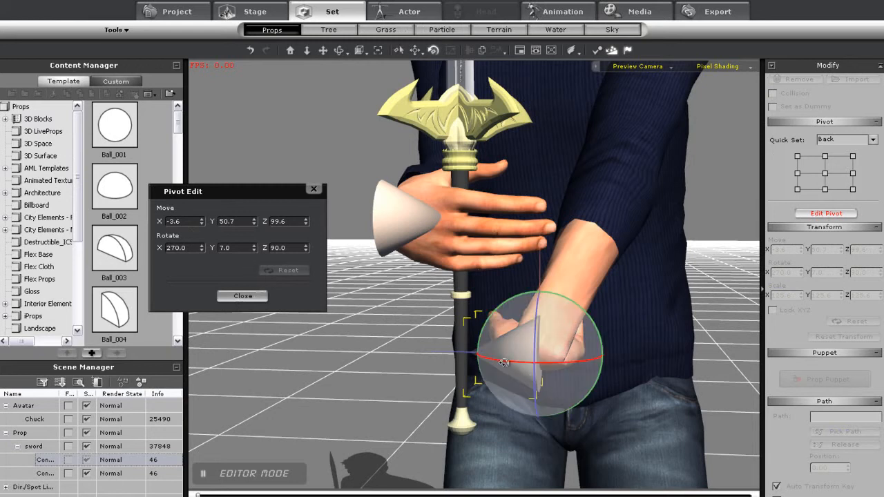
pyautogui.moveTo(504, 362); pyautogui.dragTo(532, 283)
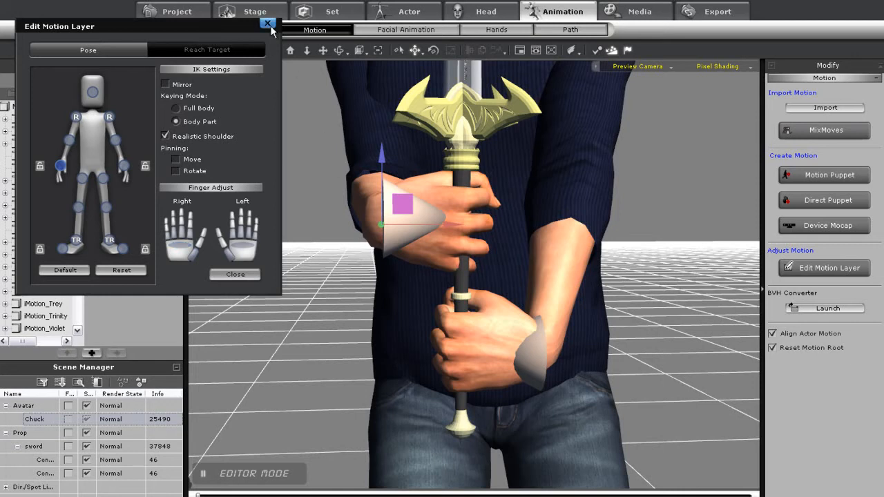
pyautogui.click(267, 23)
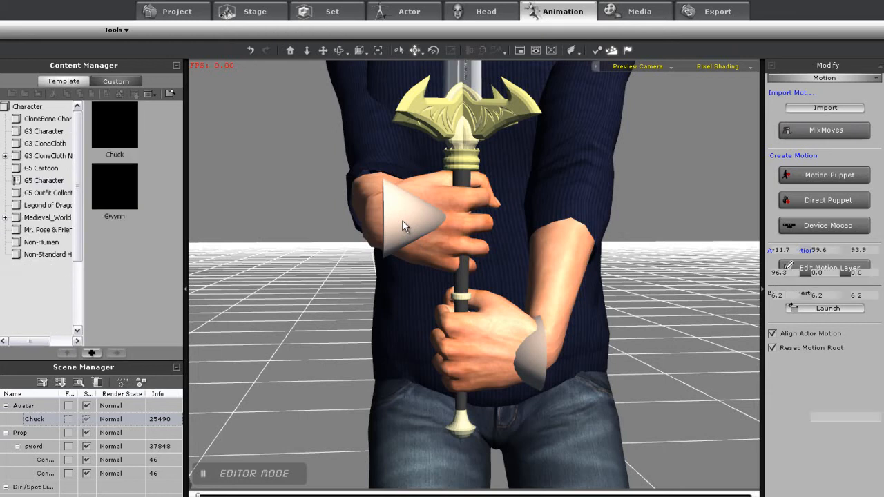
# - Select Chuck's elbow effector and push it outward and upward
pyautogui.click(332, 11)
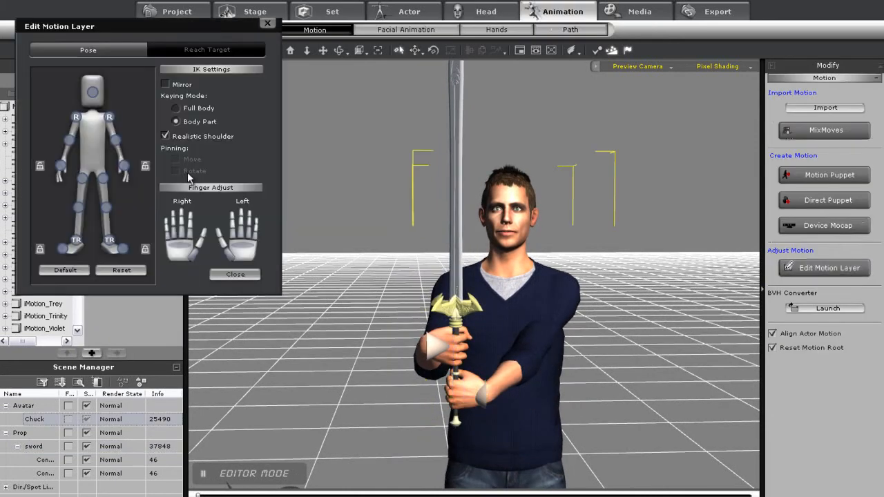
pyautogui.click(115, 140)
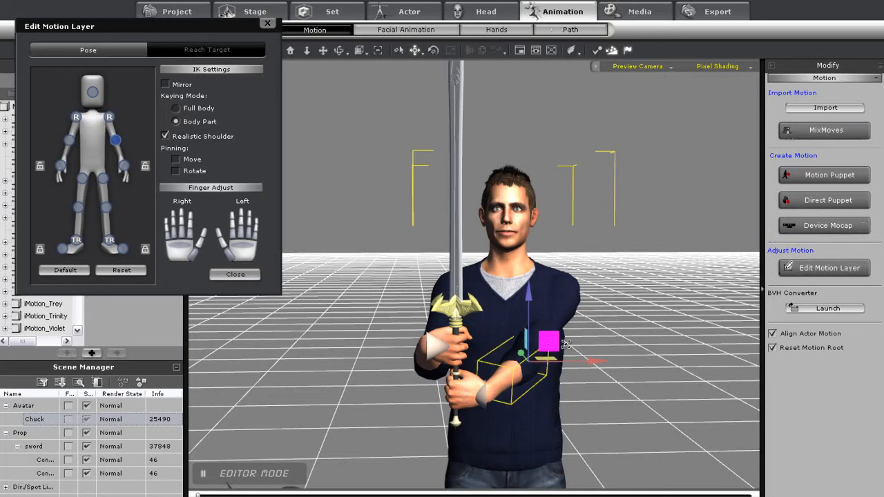
pyautogui.moveTo(549, 342); pyautogui.dragTo(559, 325)
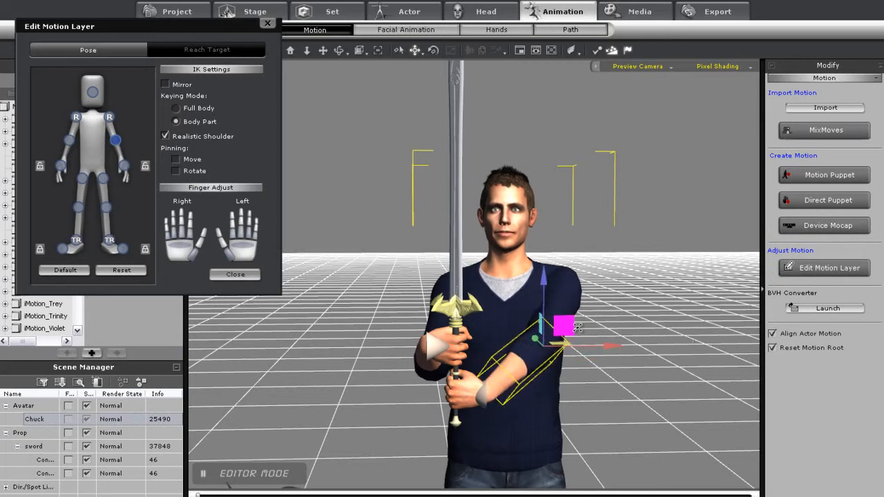
pyautogui.moveTo(563, 326); pyautogui.dragTo(558, 330)
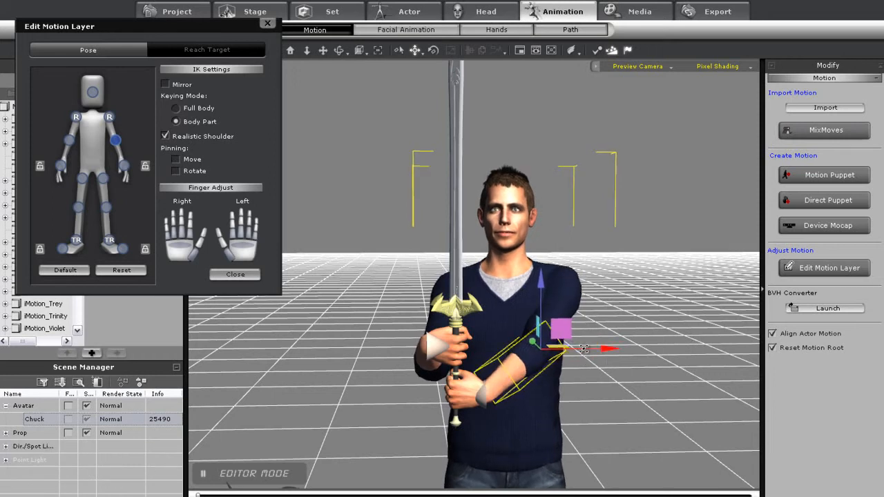
pyautogui.moveTo(583, 349); pyautogui.dragTo(546, 342)
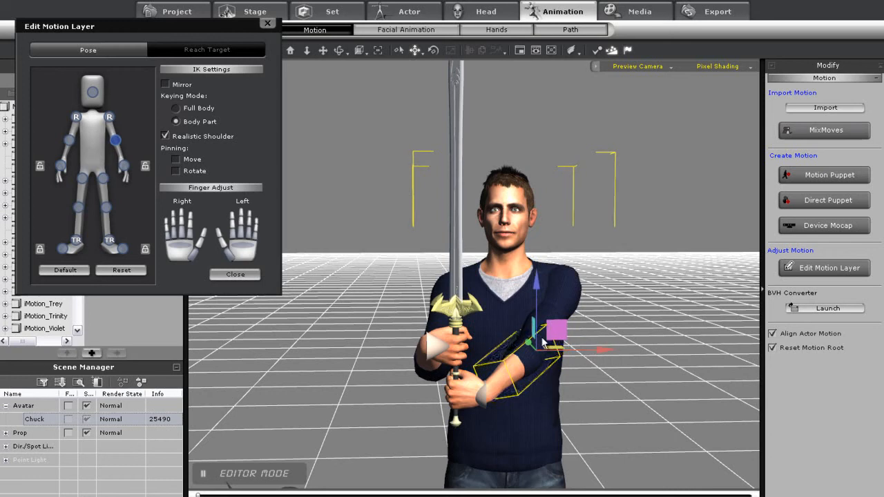
pyautogui.moveTo(556, 331); pyautogui.dragTo(558, 329)
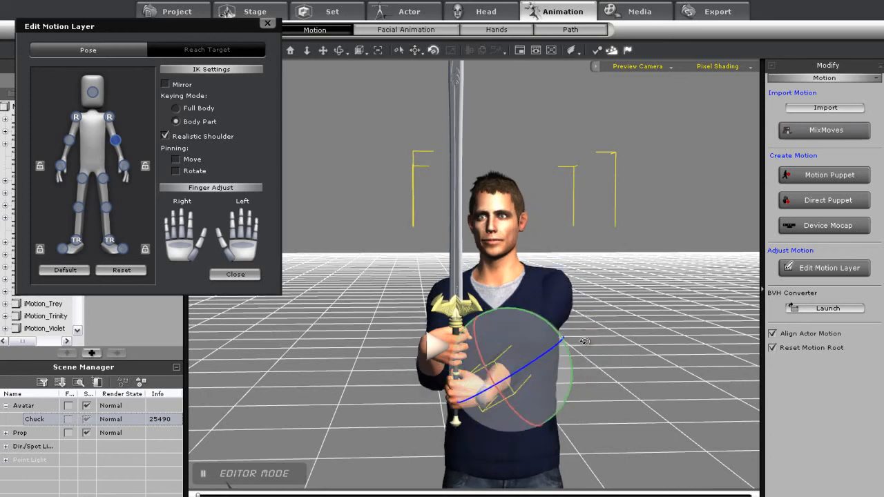
# - Rotate the forearm, reposition the elbow and shift the hand on the hilt
pyautogui.moveTo(563, 340); pyautogui.dragTo(508, 360)
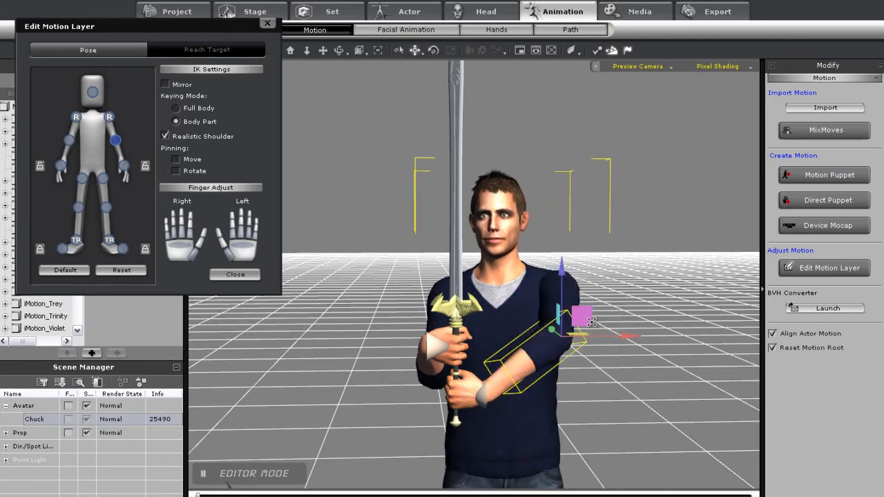
pyautogui.moveTo(582, 316); pyautogui.dragTo(583, 334)
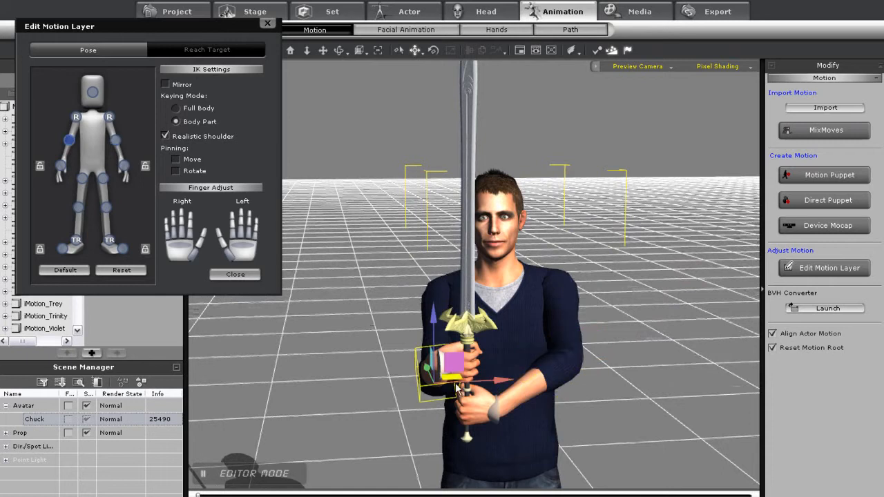
pyautogui.moveTo(449, 366); pyautogui.dragTo(422, 359)
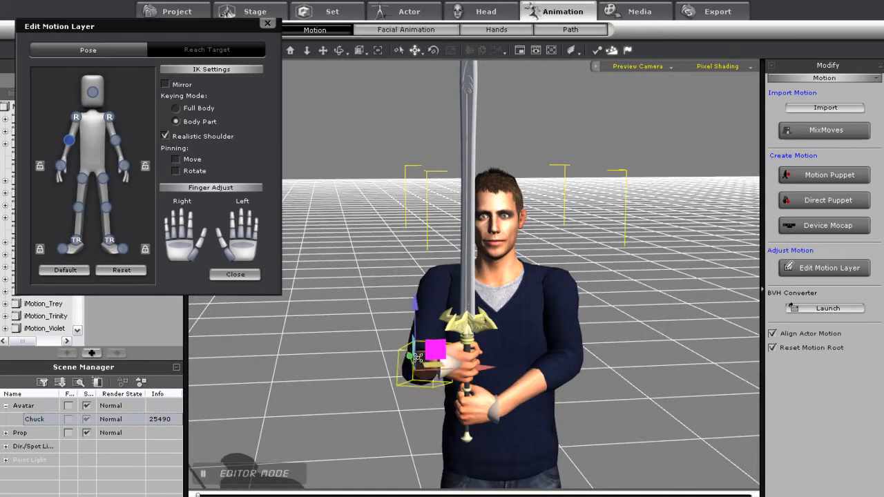
pyautogui.click(333, 11)
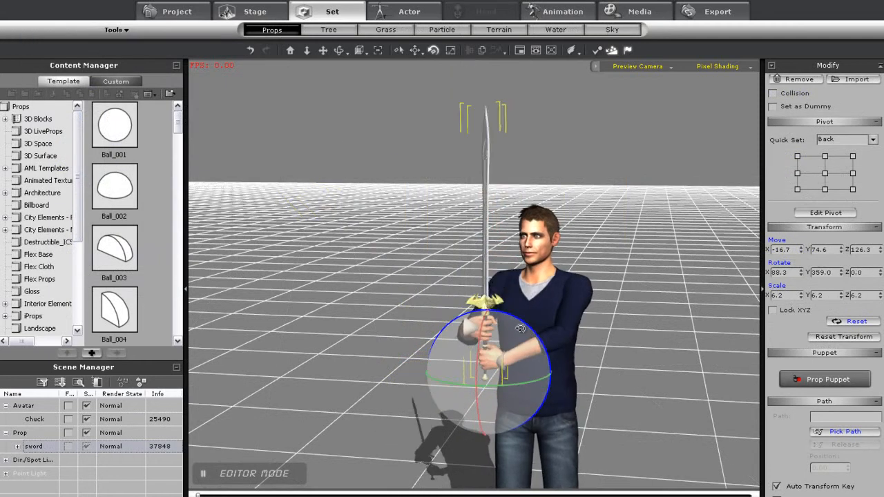
# - Rotate the sword so the blade tilts back over Chuck's shoulder
pyautogui.moveTo(521, 329); pyautogui.dragTo(509, 330)
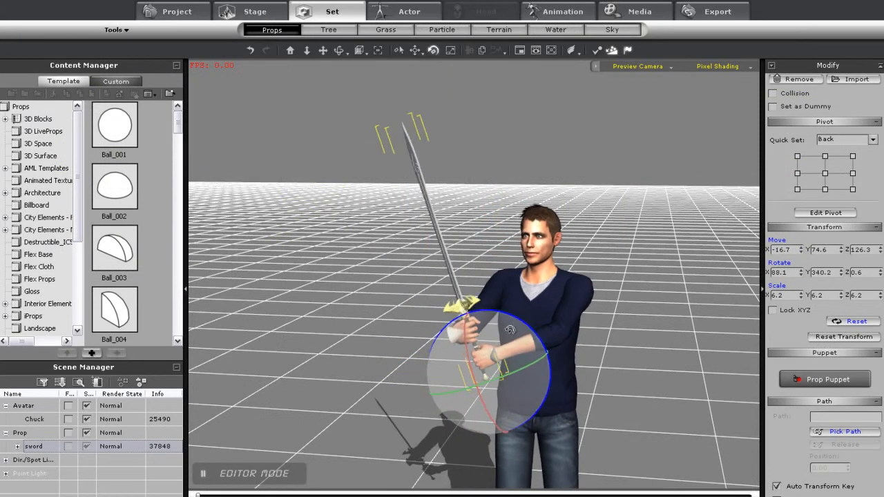
pyautogui.moveTo(509, 329); pyautogui.dragTo(549, 375)
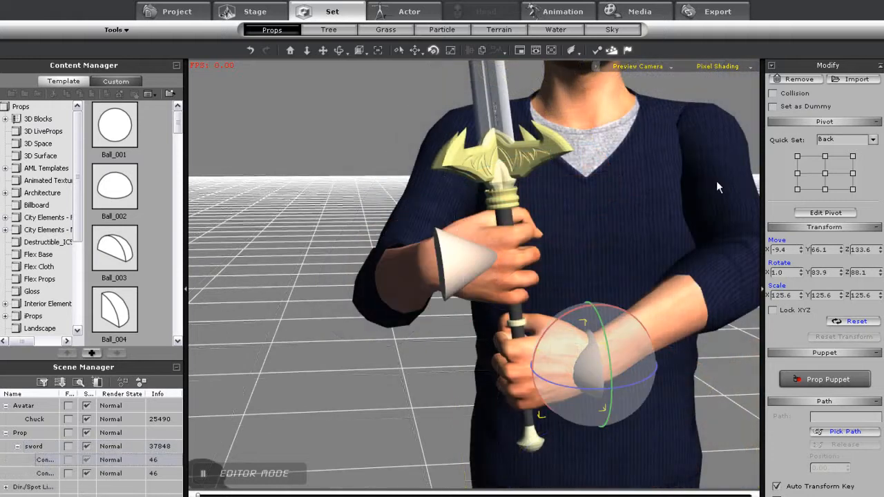
# - Mark the upper cone helper as a dummy so it hides from the scene
pyautogui.click(773, 106)
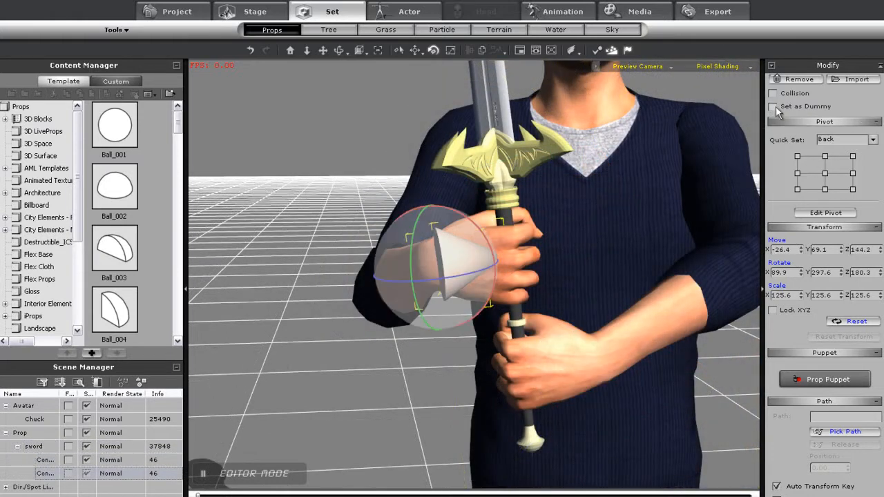
pyautogui.click(773, 106)
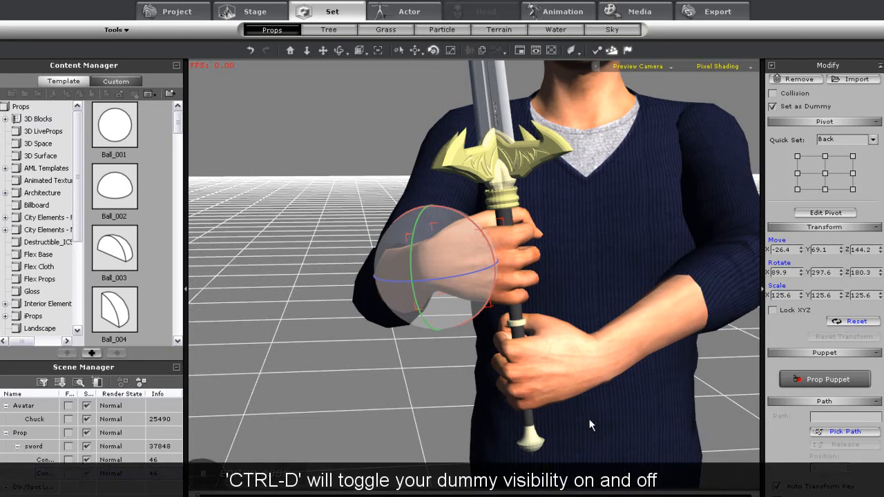
pyautogui.moveTo(580, 376)
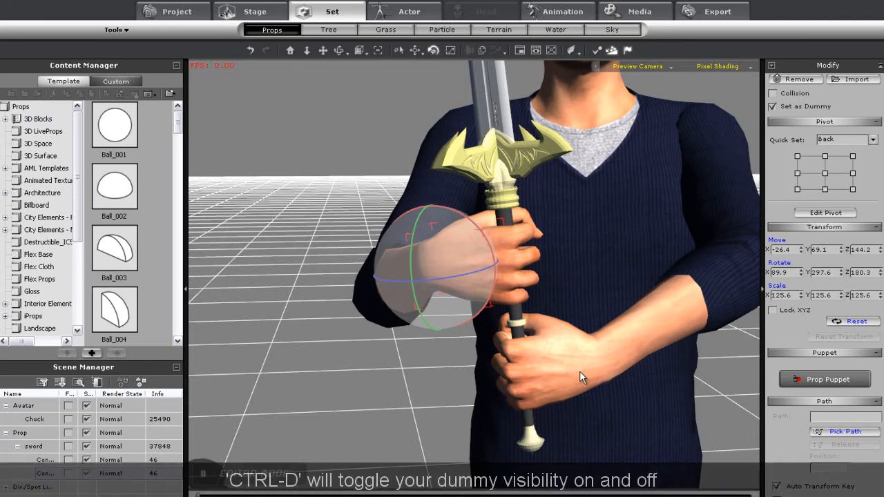
pyautogui.click(563, 7)
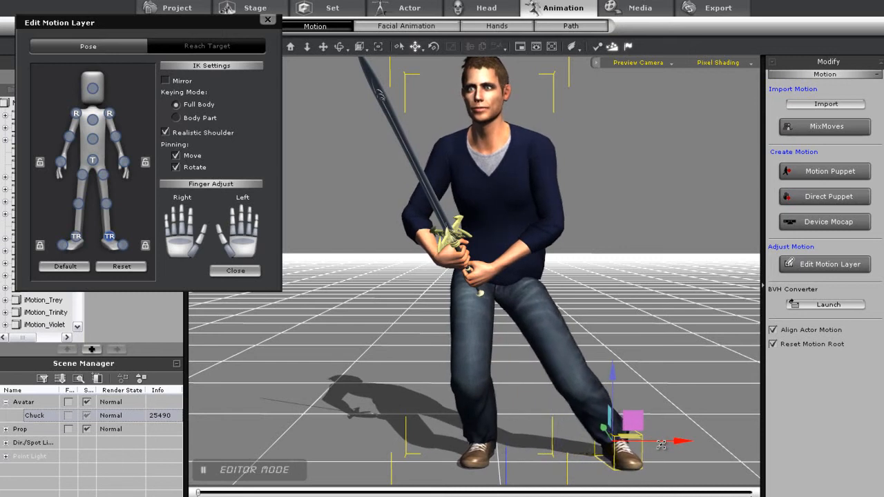
# - Drag Chuck's foot effector outward to widen his stance
pyautogui.moveTo(615, 442); pyautogui.dragTo(484, 436)
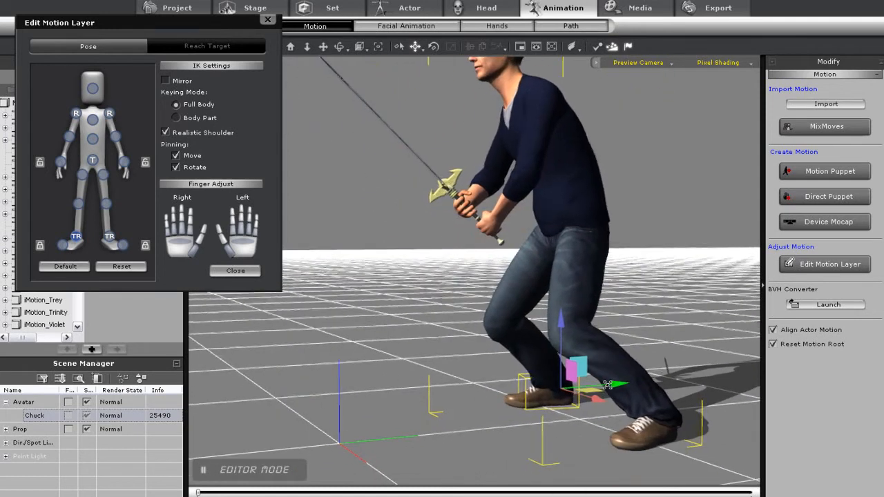
pyautogui.moveTo(607, 384); pyautogui.dragTo(545, 397)
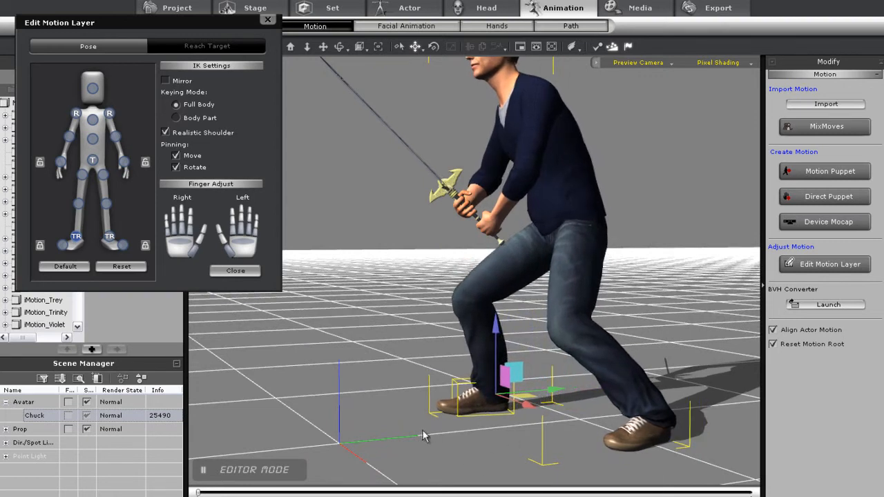
pyautogui.click(332, 7)
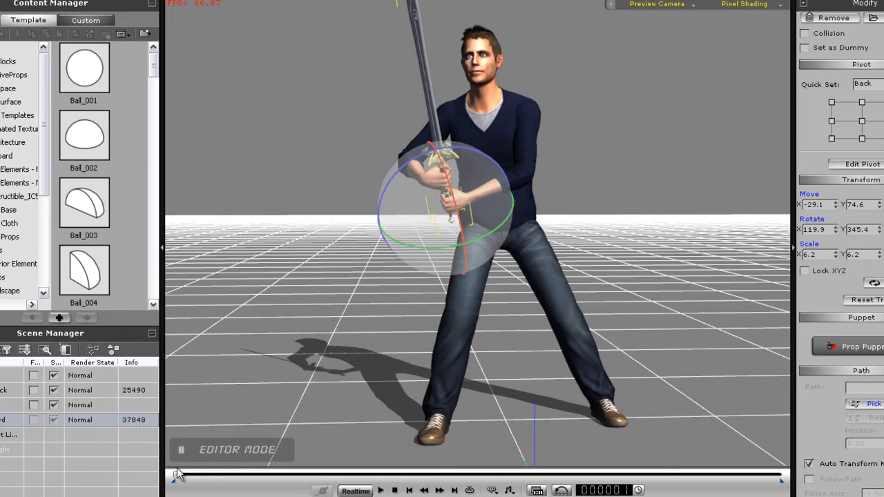
# - Rotate the sword prop so the blade points upright in Chuck's hands
pyautogui.moveTo(178, 474); pyautogui.dragTo(253, 475)
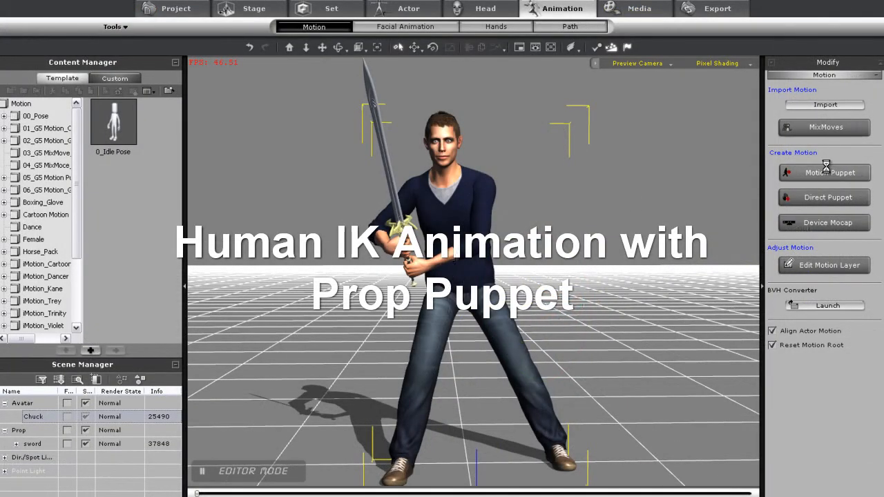
# - Check the Body Puppet templates, close that panel, and select the sword prop
pyautogui.click(823, 172)
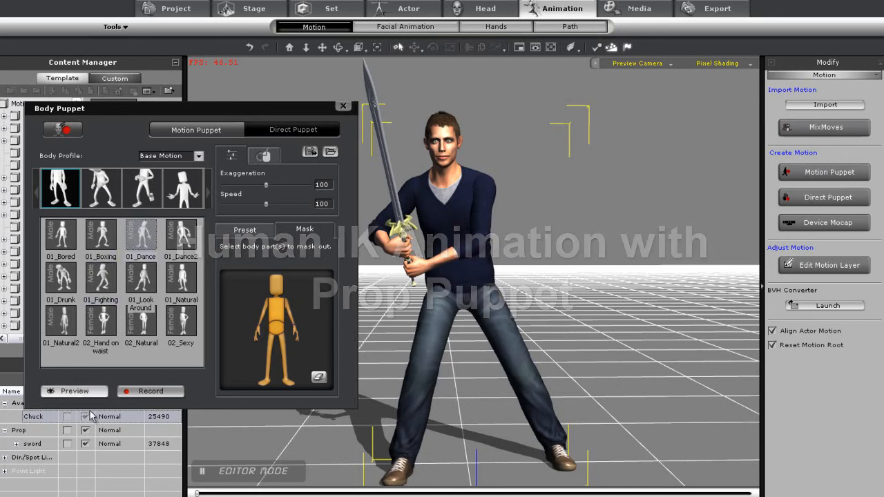
pyautogui.click(73, 391)
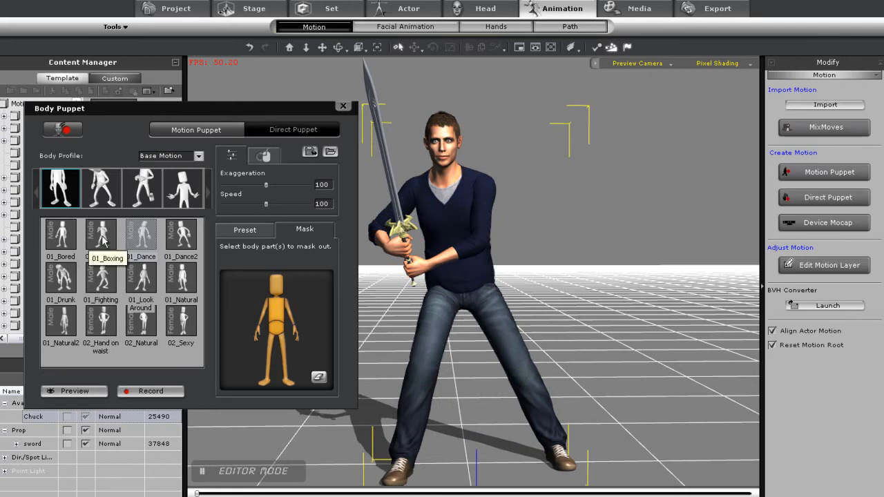
pyautogui.click(74, 391)
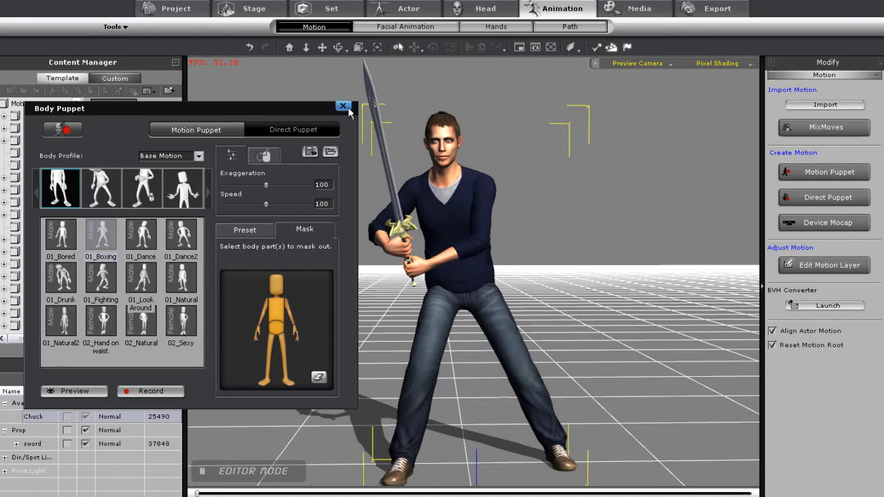
pyautogui.click(343, 106)
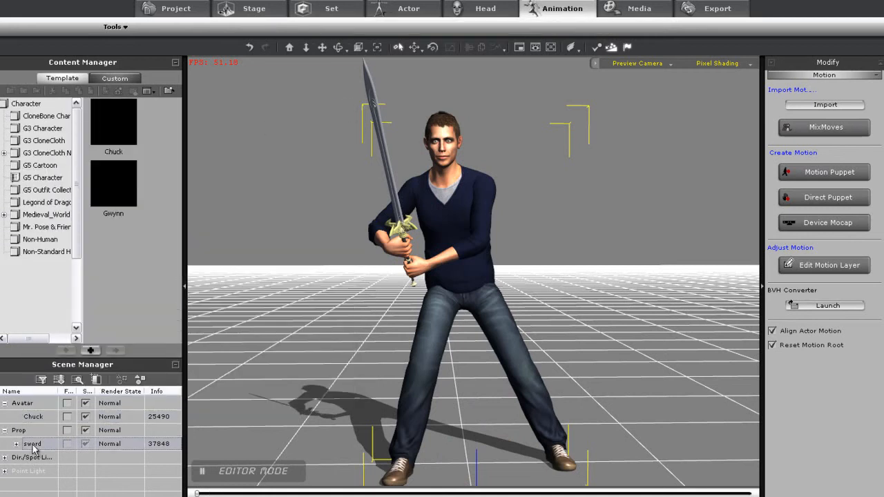
pyautogui.click(331, 8)
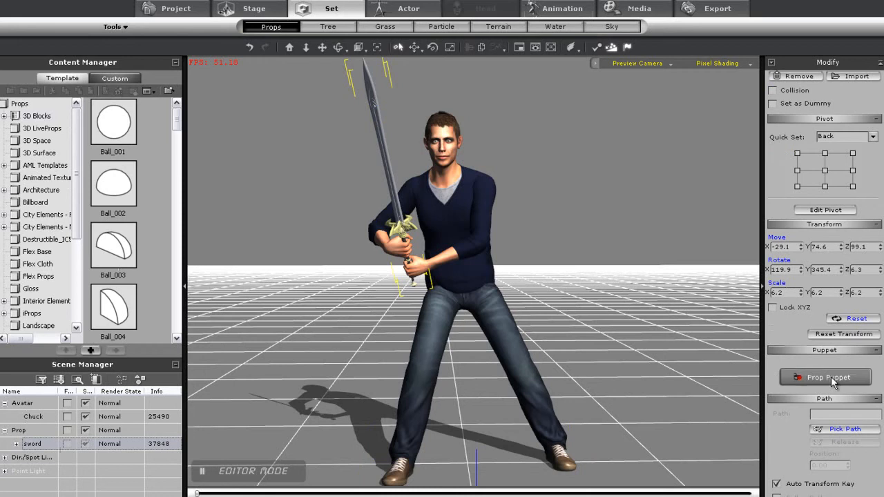
# - Launch Prop Puppet on the sword and preview Chuck's arms following it
pyautogui.click(827, 377)
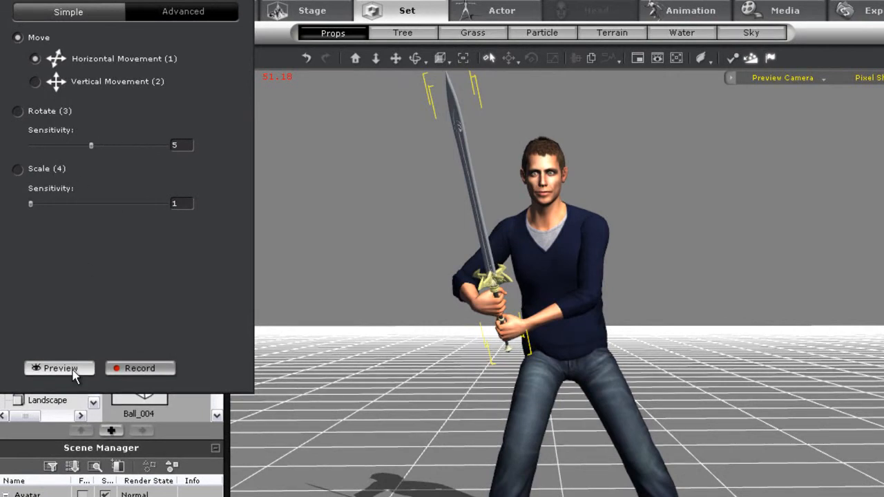
pyautogui.click(60, 367)
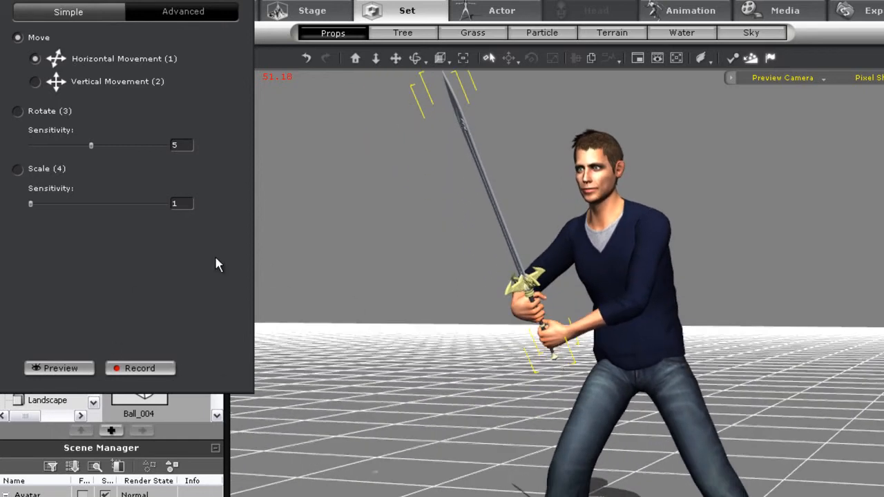
pyautogui.click(58, 368)
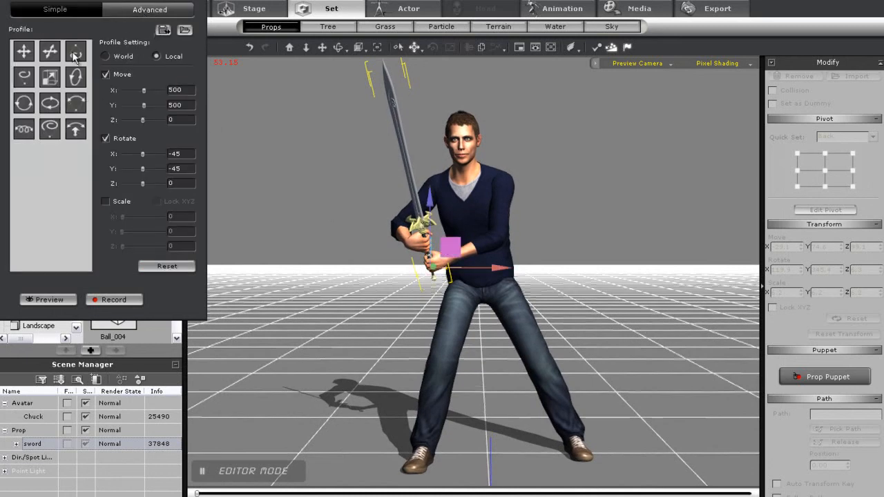
# - Apply a swing profile (move 500 X/Y, rotate -45) and preview the sword swing
pyautogui.click(48, 299)
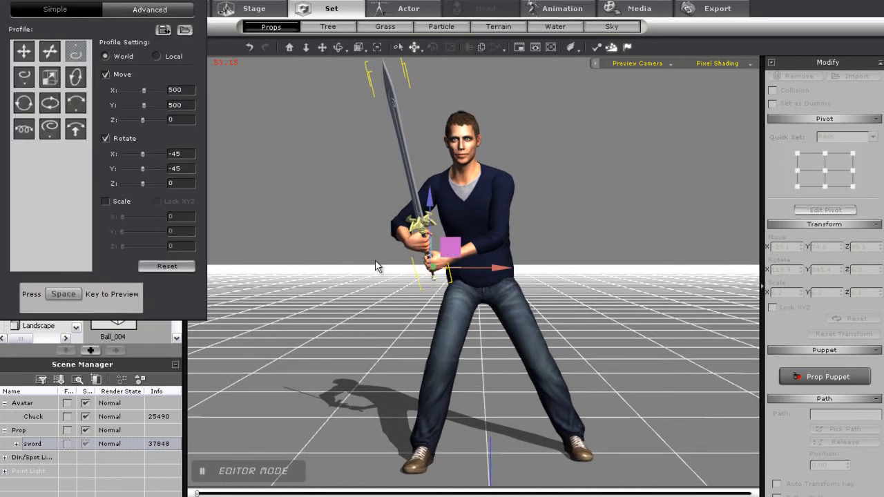
pyautogui.press('space')
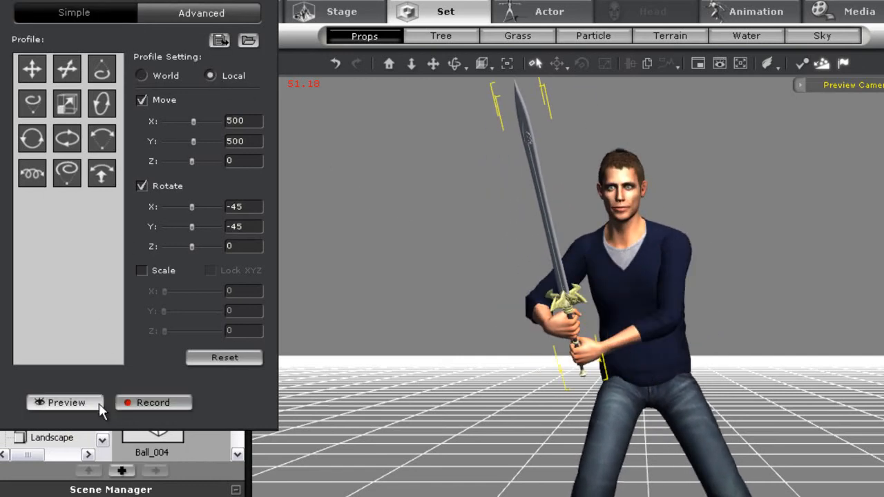
pyautogui.click(66, 402)
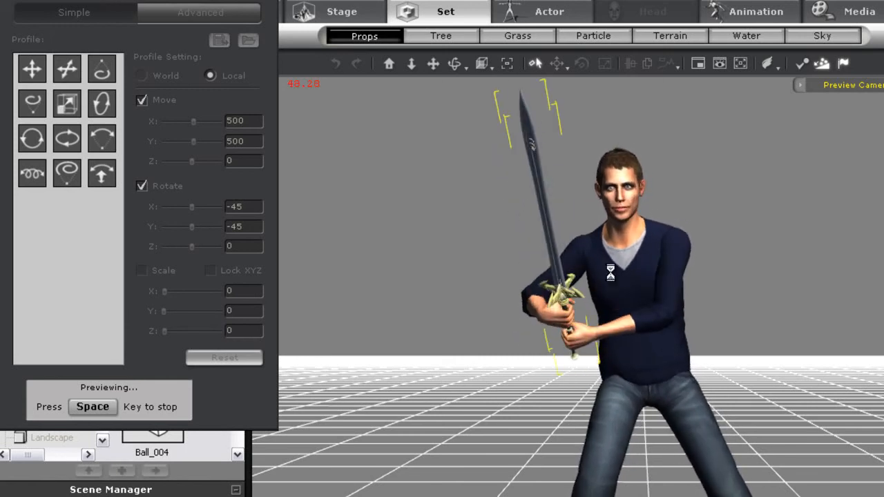
# - Raise Rotate Sensitivity to 8 and record Chuck swinging the sword
pyautogui.press('space')
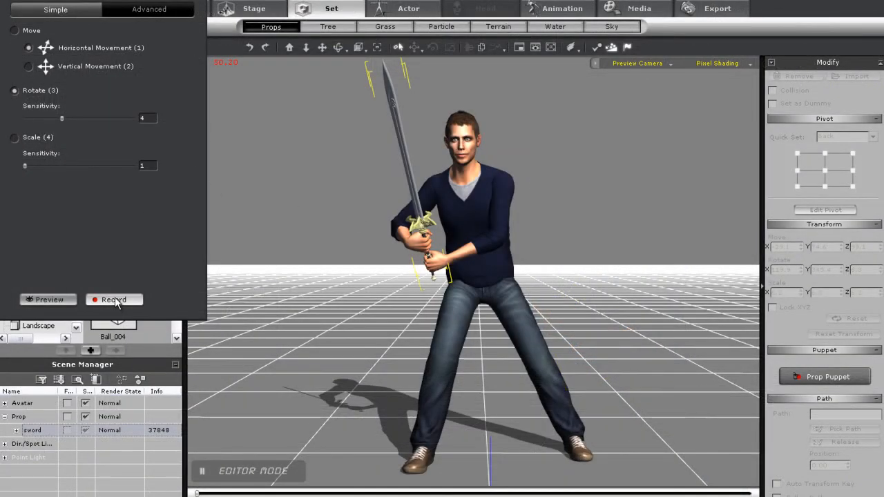
pyautogui.moveTo(61, 118); pyautogui.dragTo(110, 118)
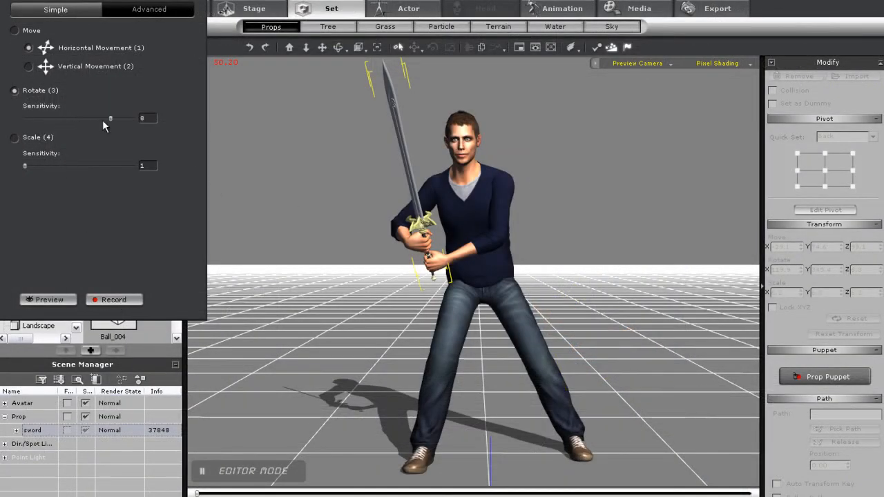
pyautogui.click(48, 299)
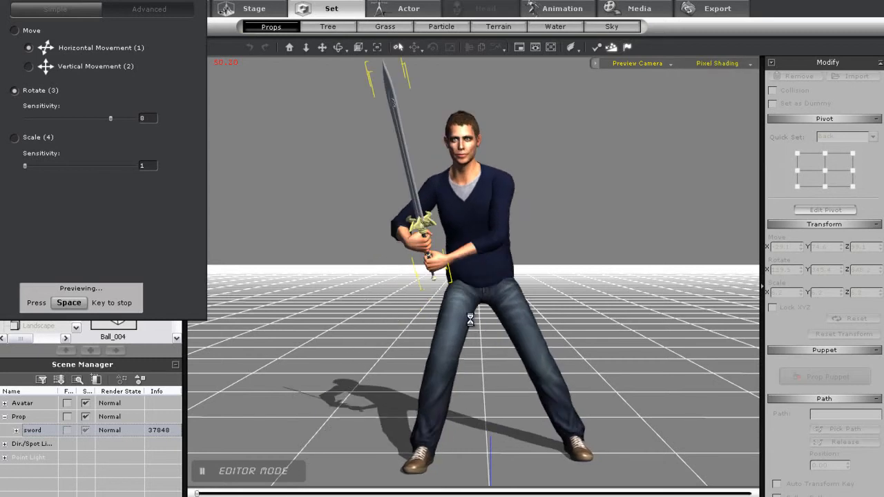
pyautogui.press('space')
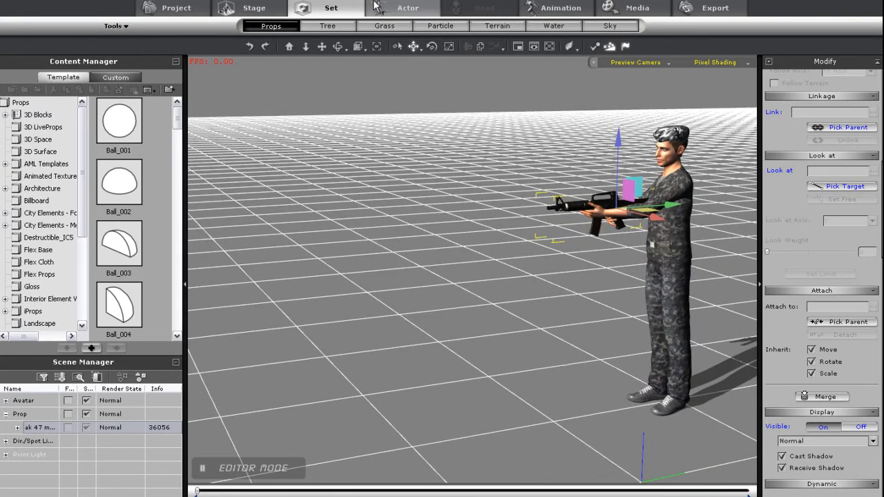
# - Add Ball_001 to the scene and set it as the AK47's Look At target
pyautogui.click(119, 120)
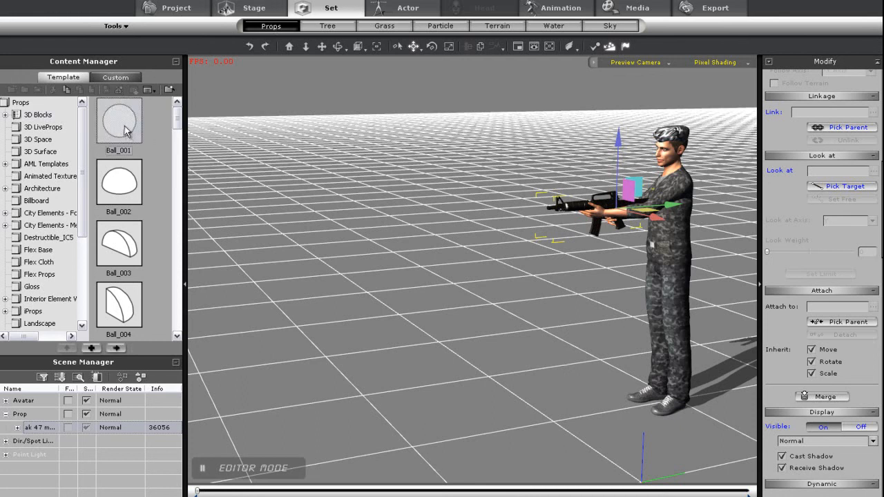
pyautogui.doubleClick(118, 120)
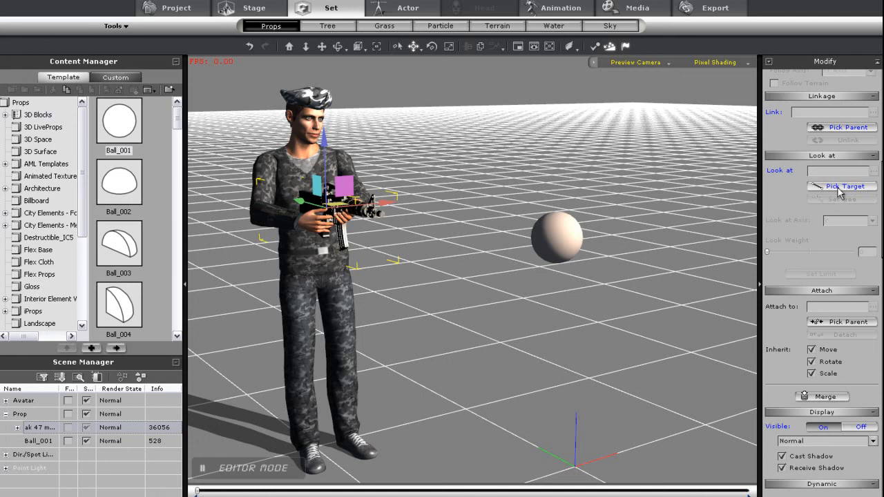
pyautogui.click(841, 187)
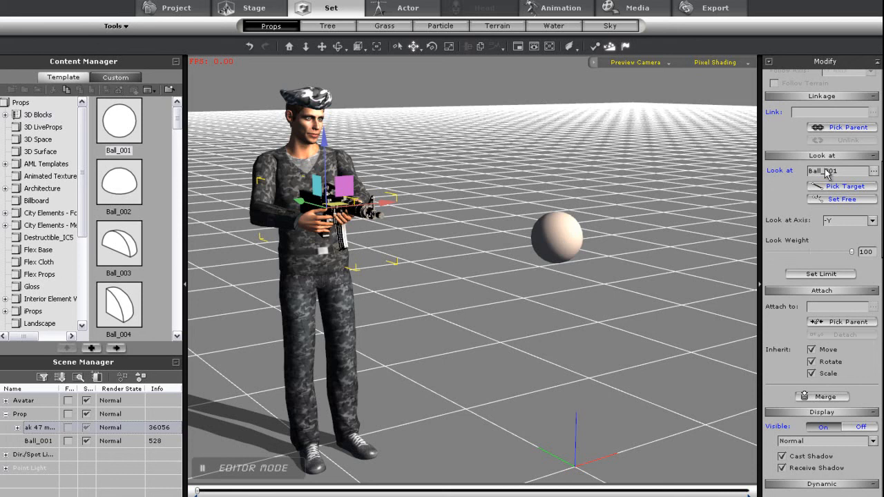
pyautogui.moveTo(659, 311)
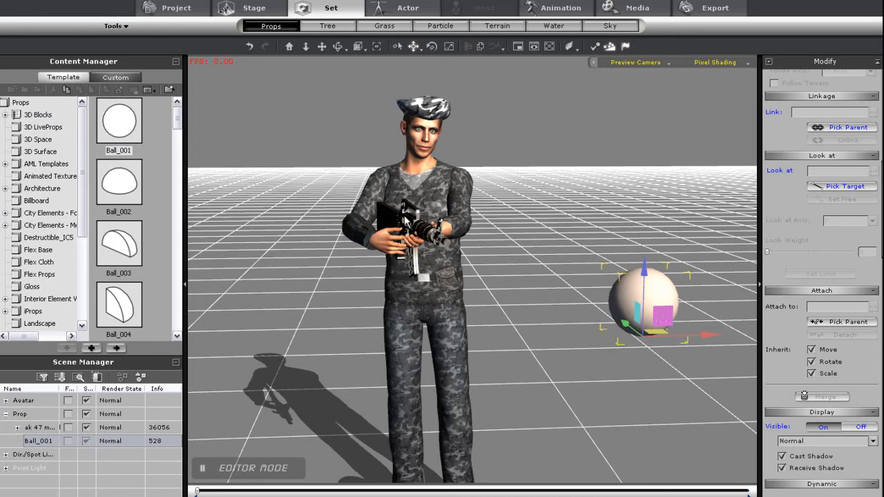
# - Lower the gun's Look Weight to 24 and select Ball_001 to raise it
pyautogui.click(841, 186)
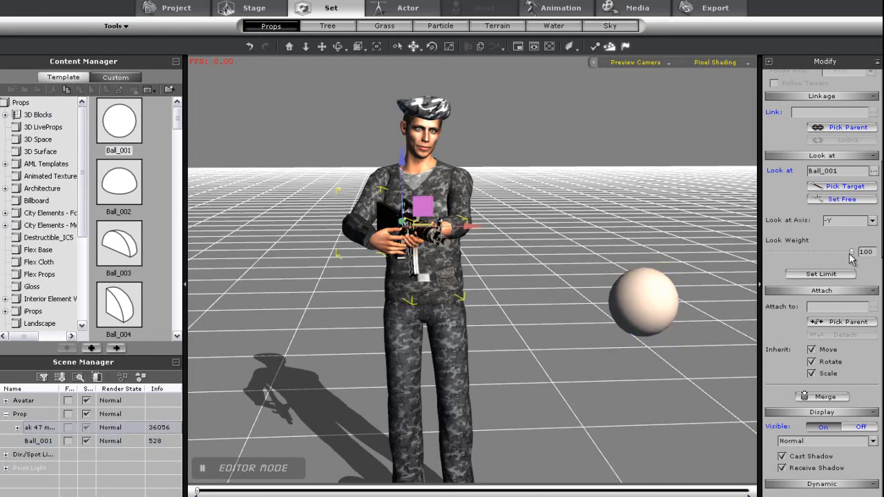
pyautogui.moveTo(851, 252); pyautogui.dragTo(787, 253)
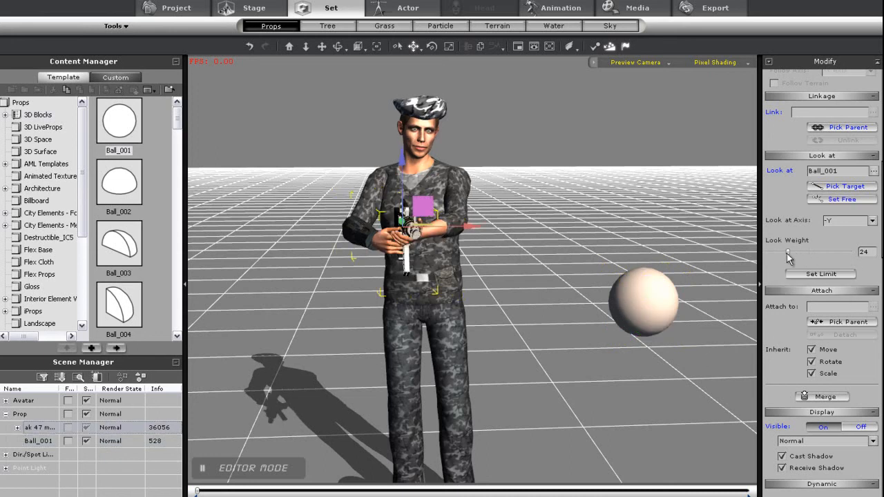
pyautogui.moveTo(658, 292)
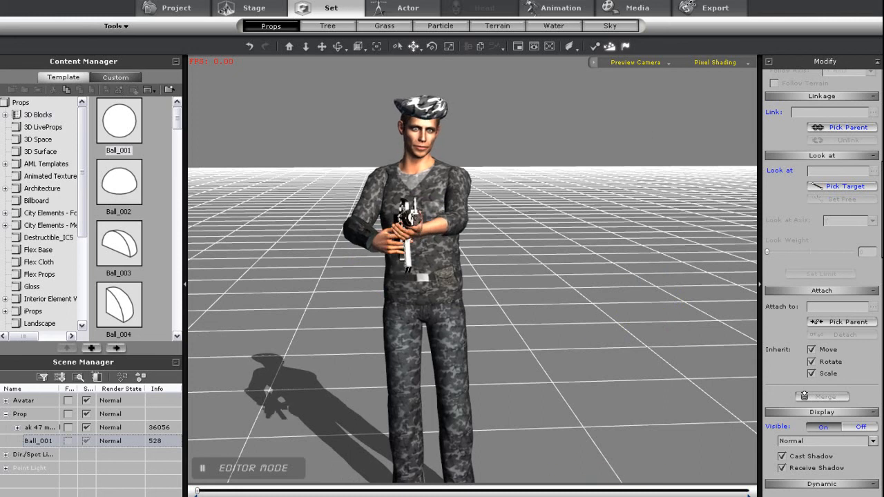
pyautogui.click(556, 7)
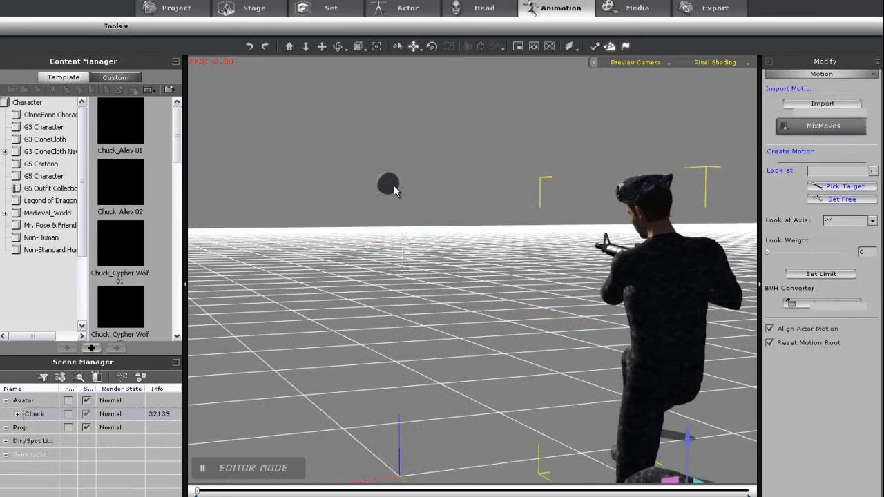
pyautogui.click(330, 7)
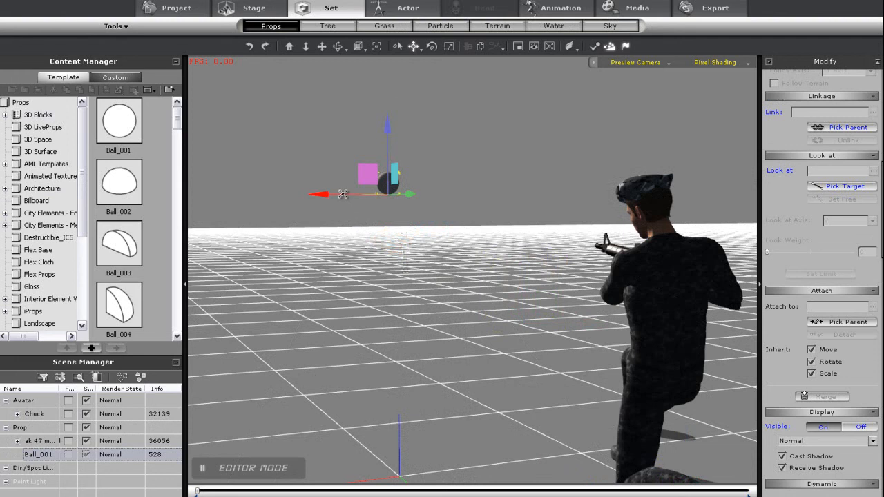